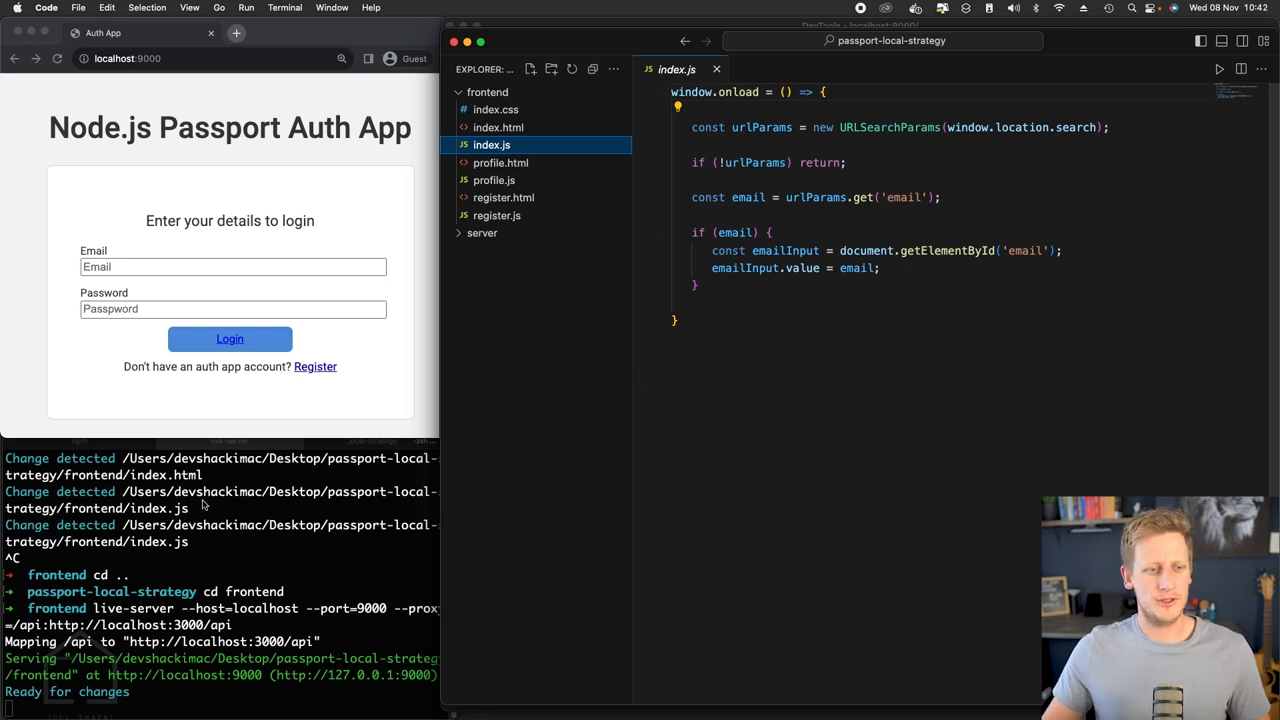
mouse_move(298, 314)
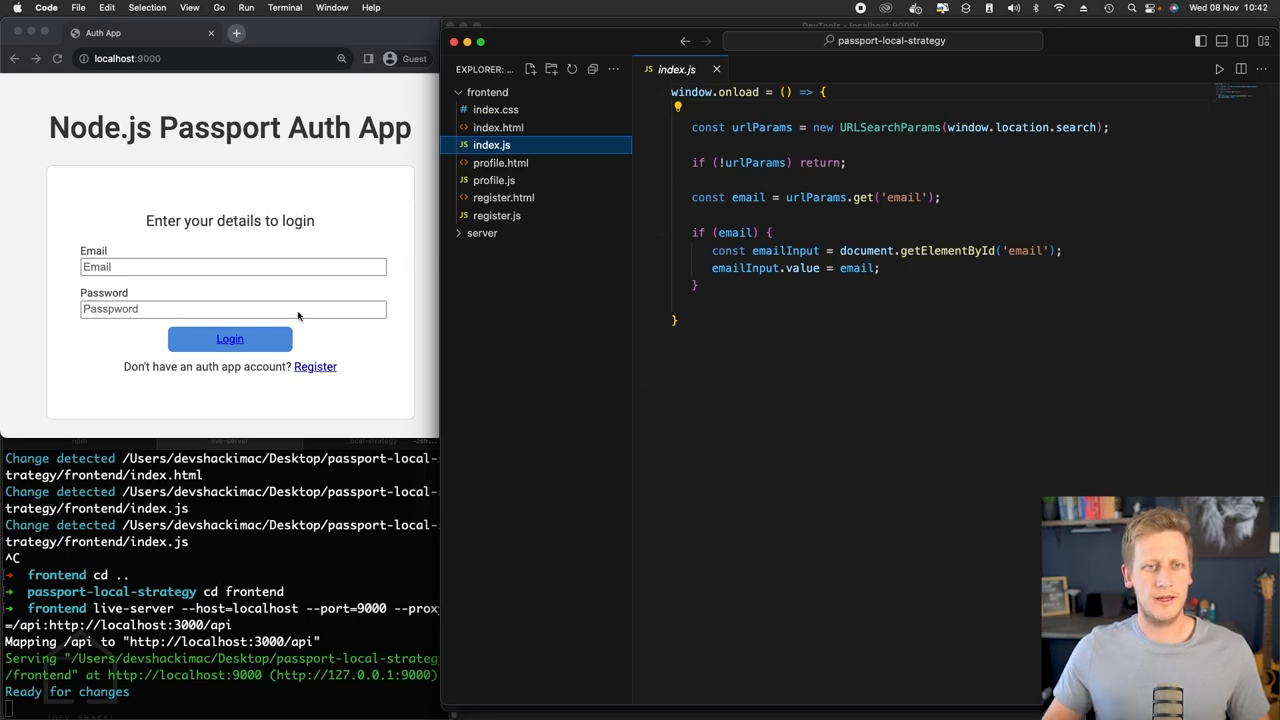
mouse_move(477, 505)
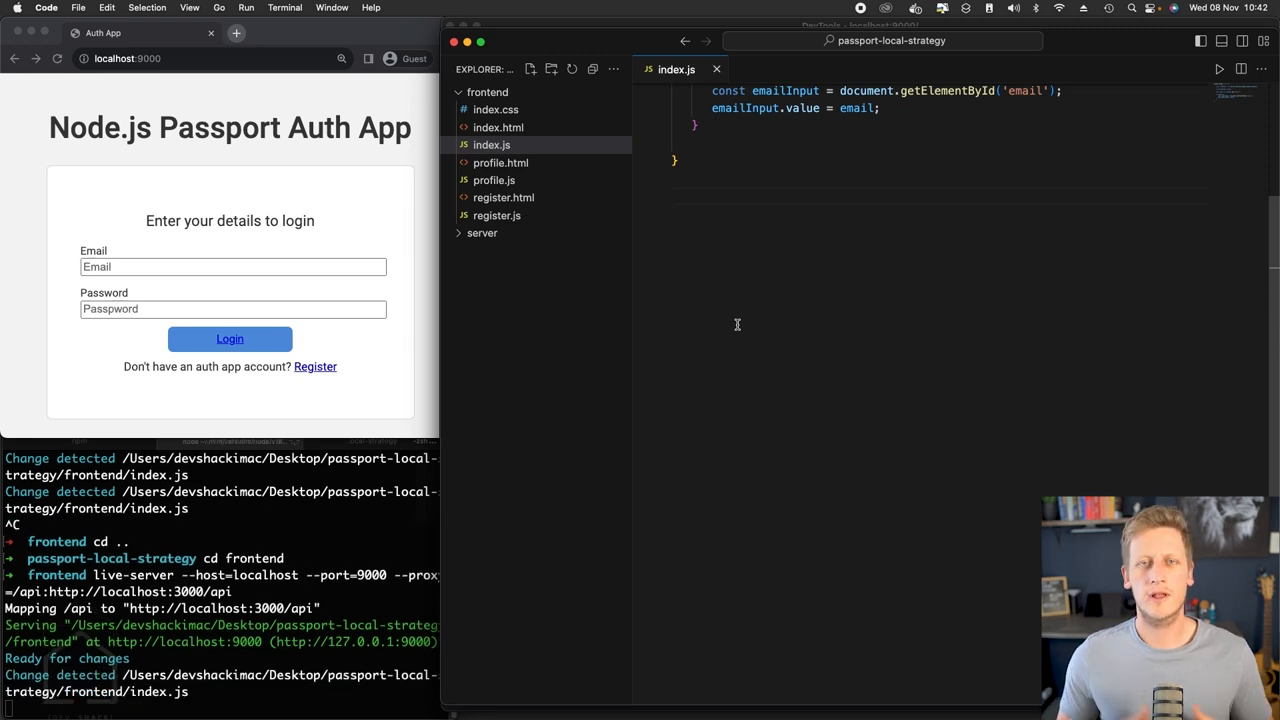
mouse_move(447, 329)
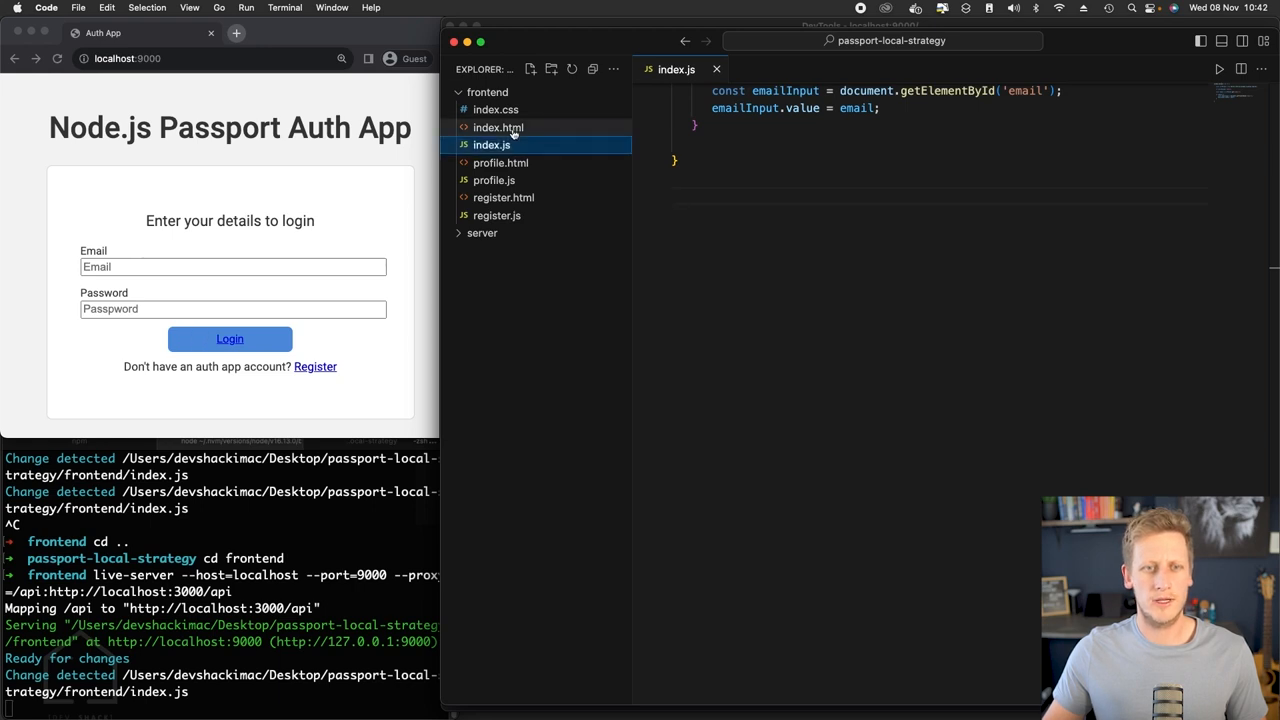
- Open frontend/index.html from the Explorer alongside index.js
click(498, 127)
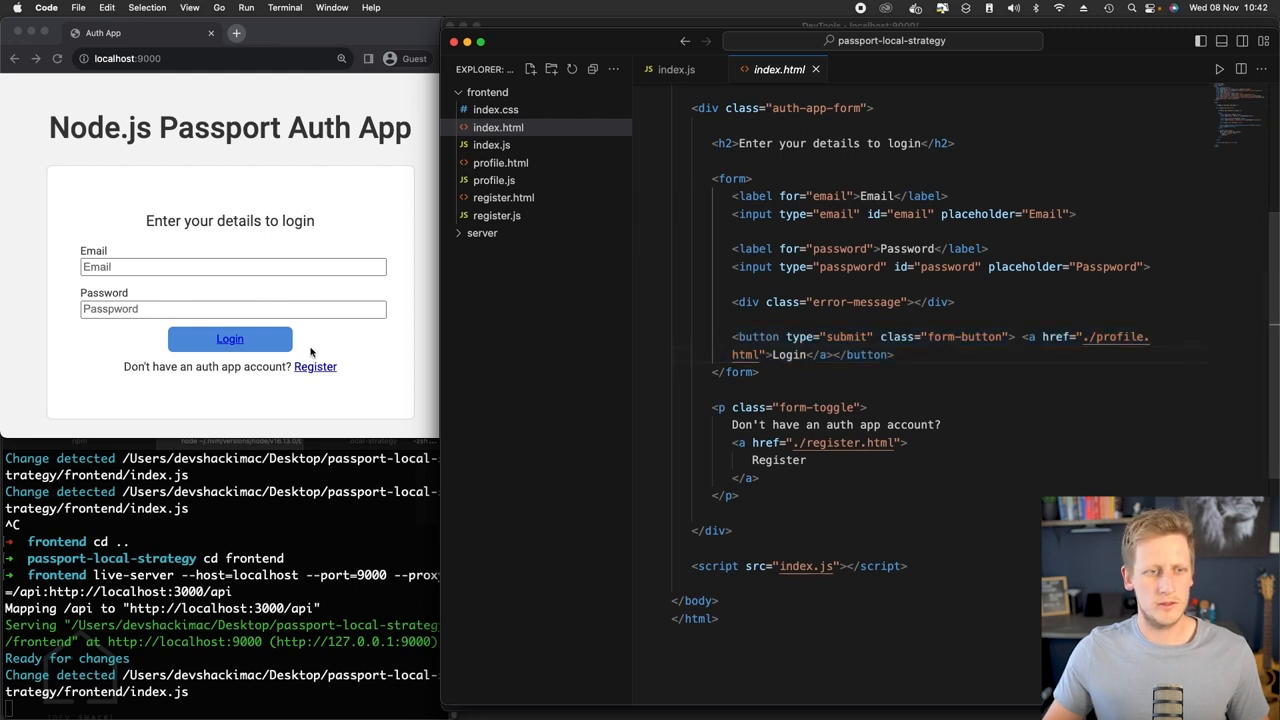
- Submit the login form, dismiss the 'Access denied' alert, and return to the login page
click(229, 339)
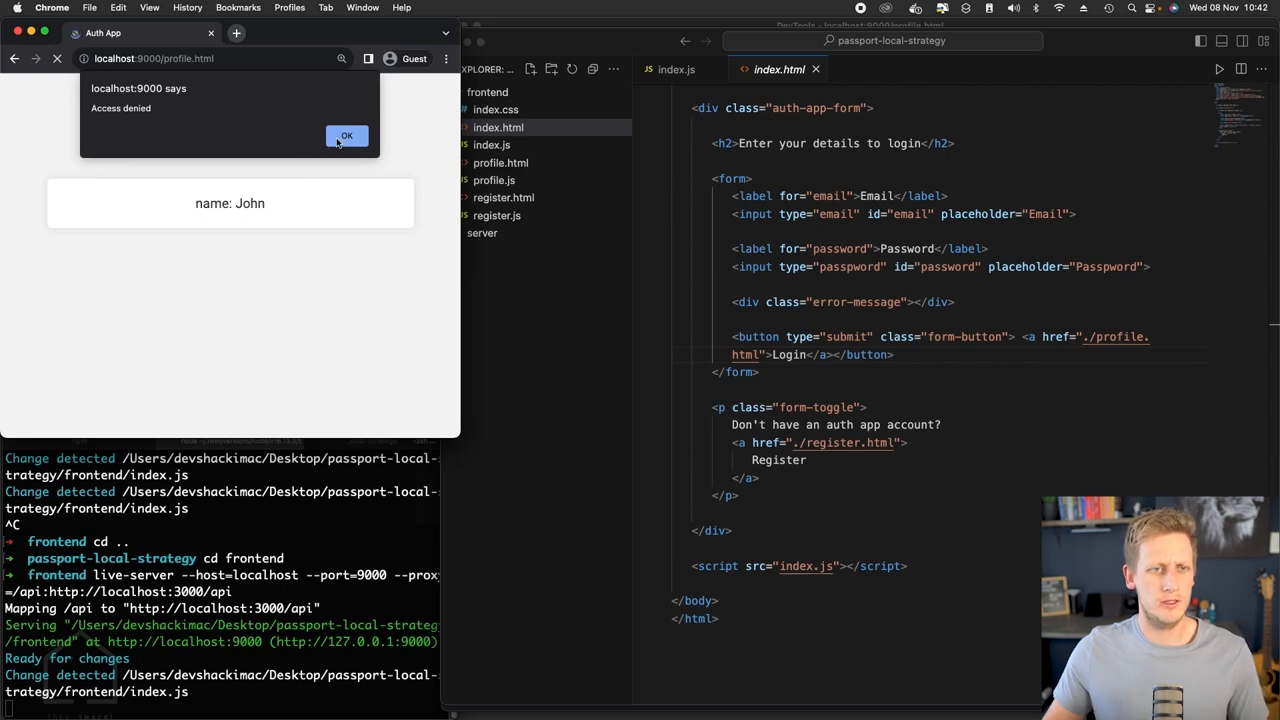
click(346, 135)
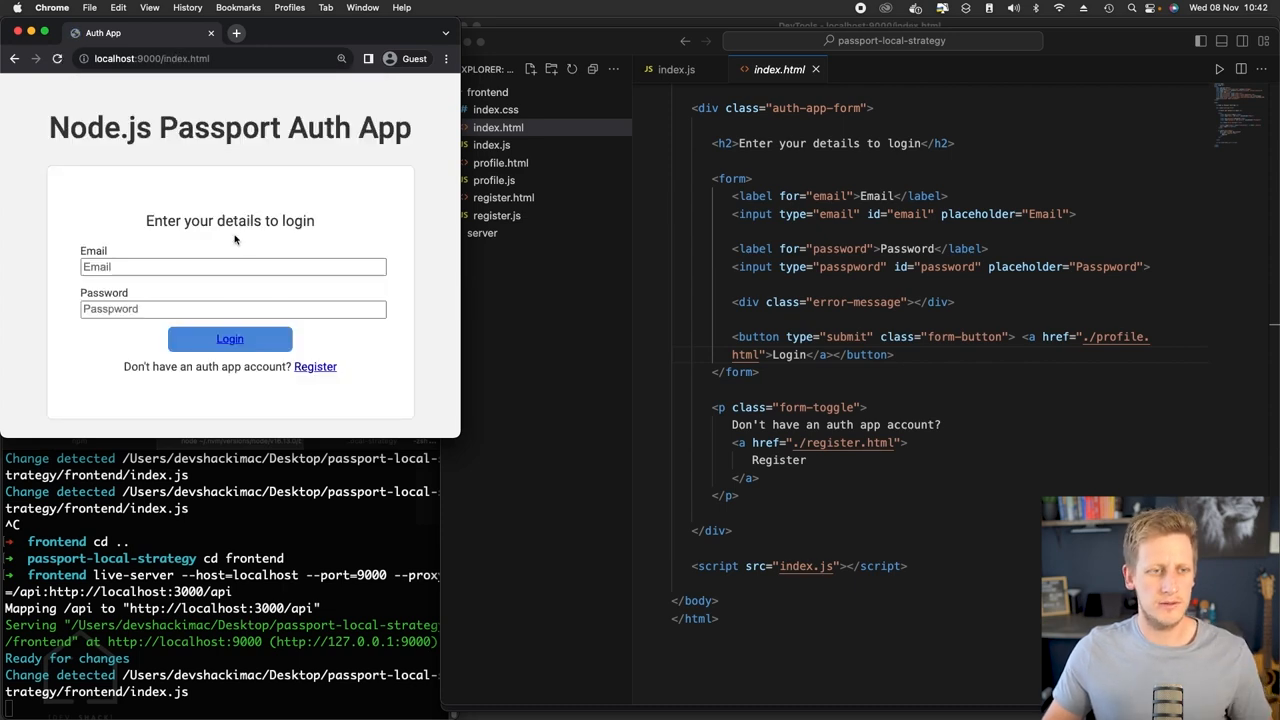
click(1045, 337)
text(d)
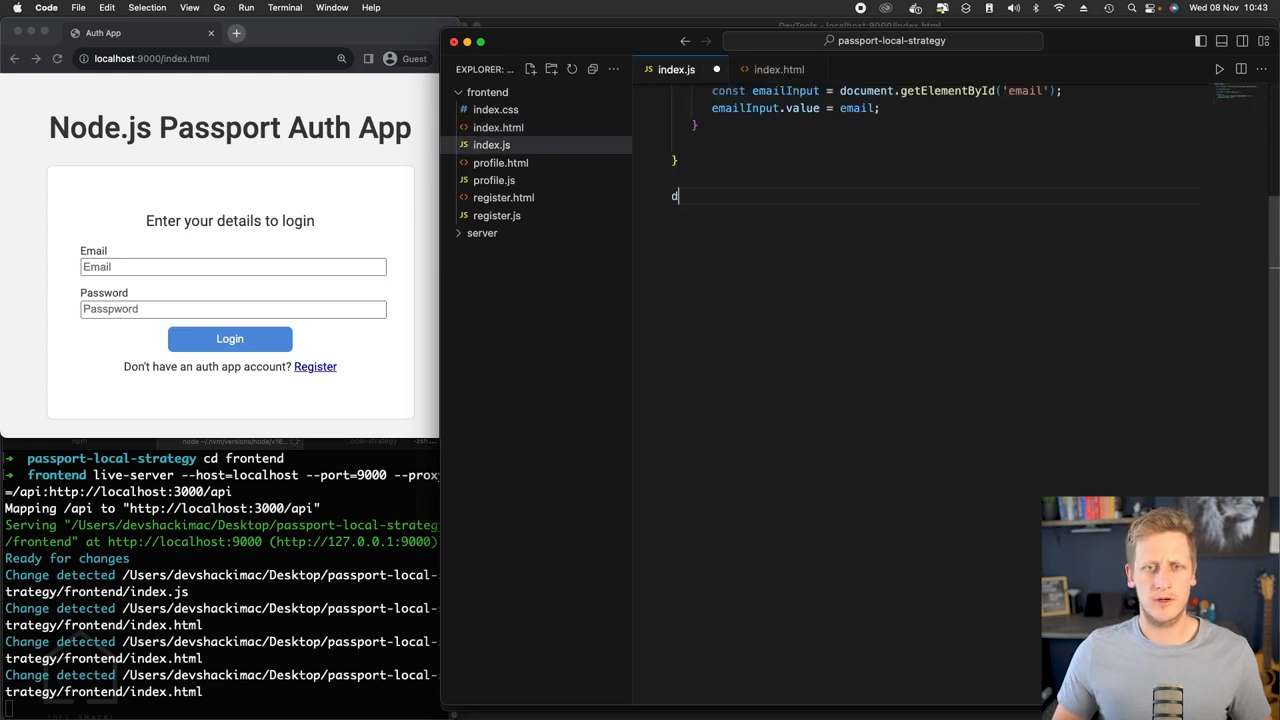
- Begin document.getElementById in index.js, then give the button id 'login-button' and save index.html
text(ocument.)
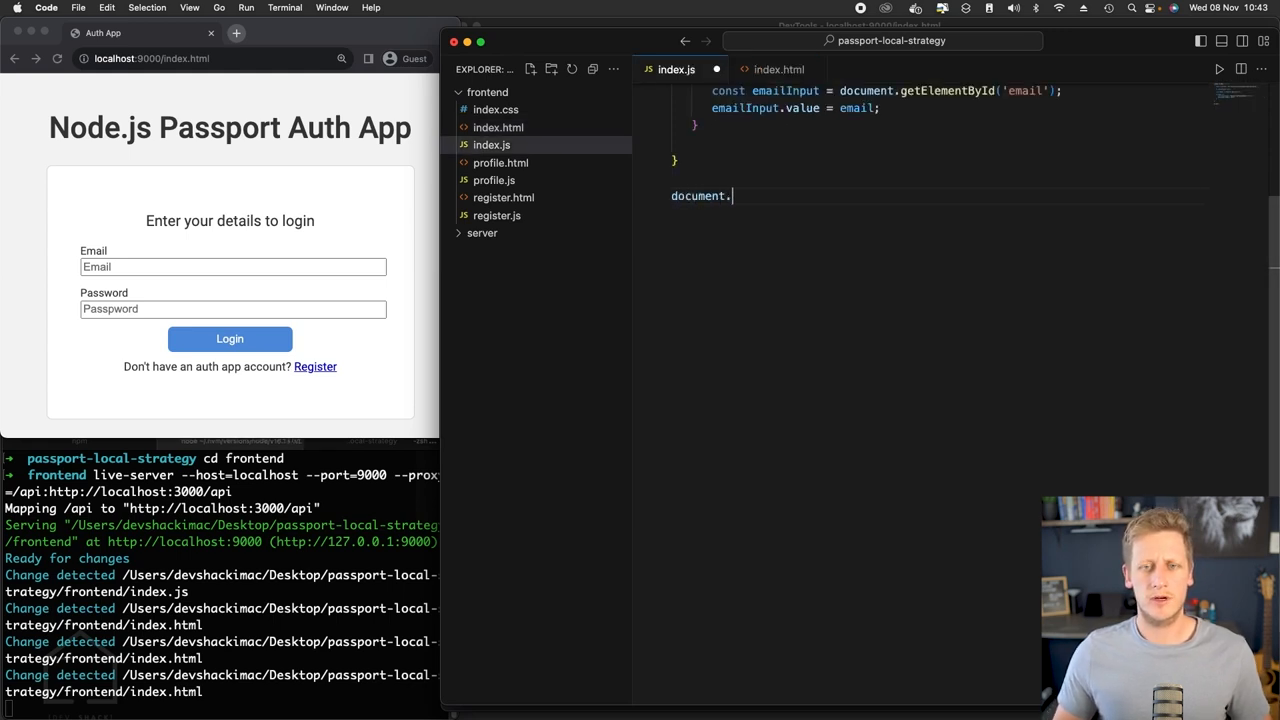
text(getElementById('login-button)
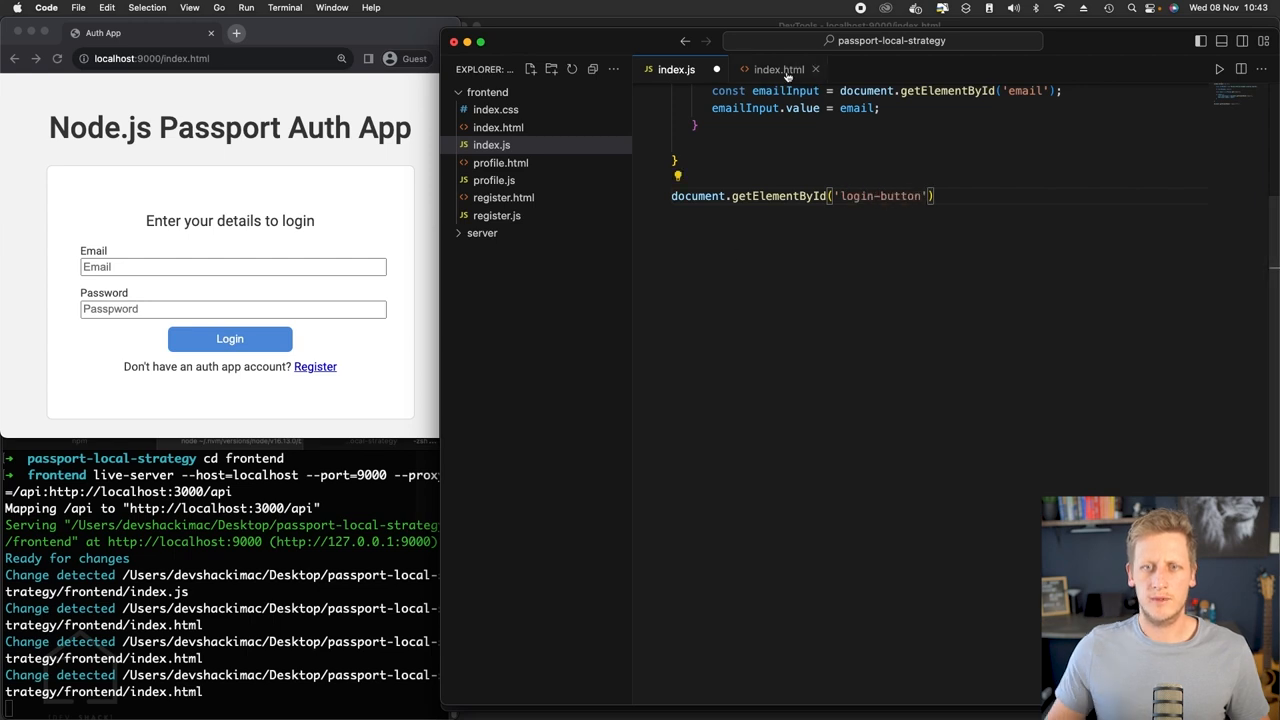
click(779, 69)
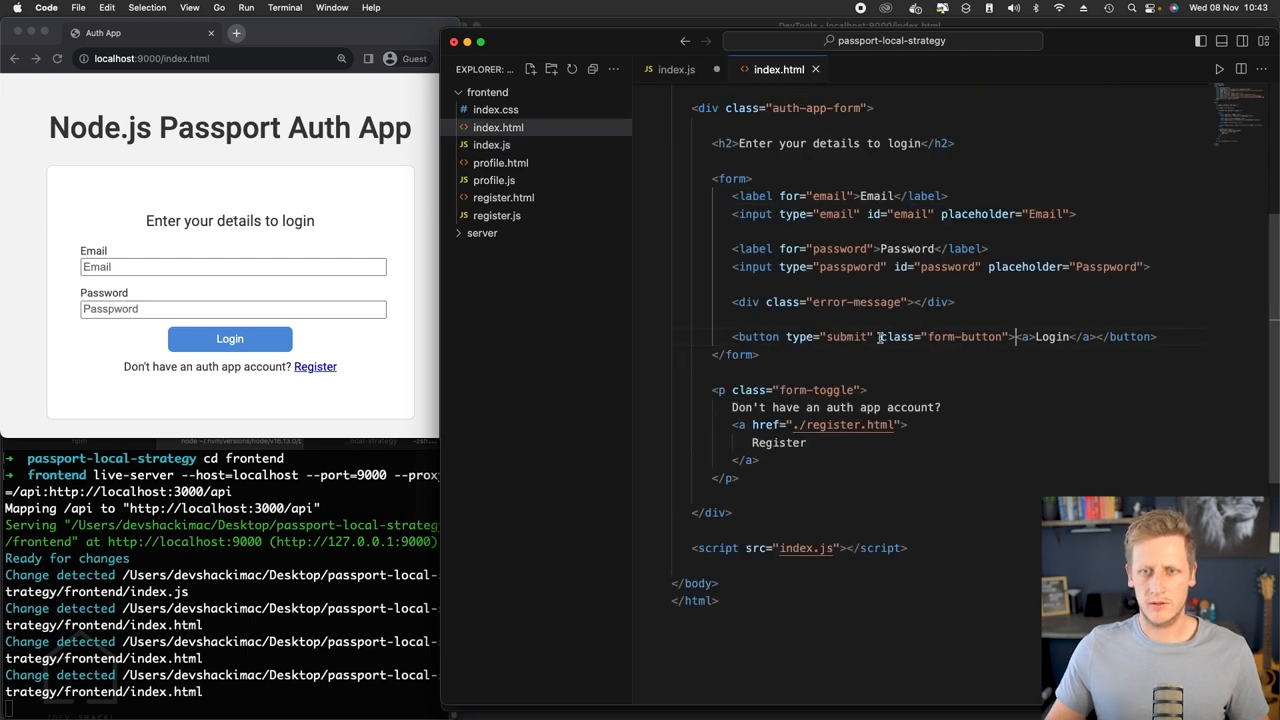
double_click(963, 336)
text(id)
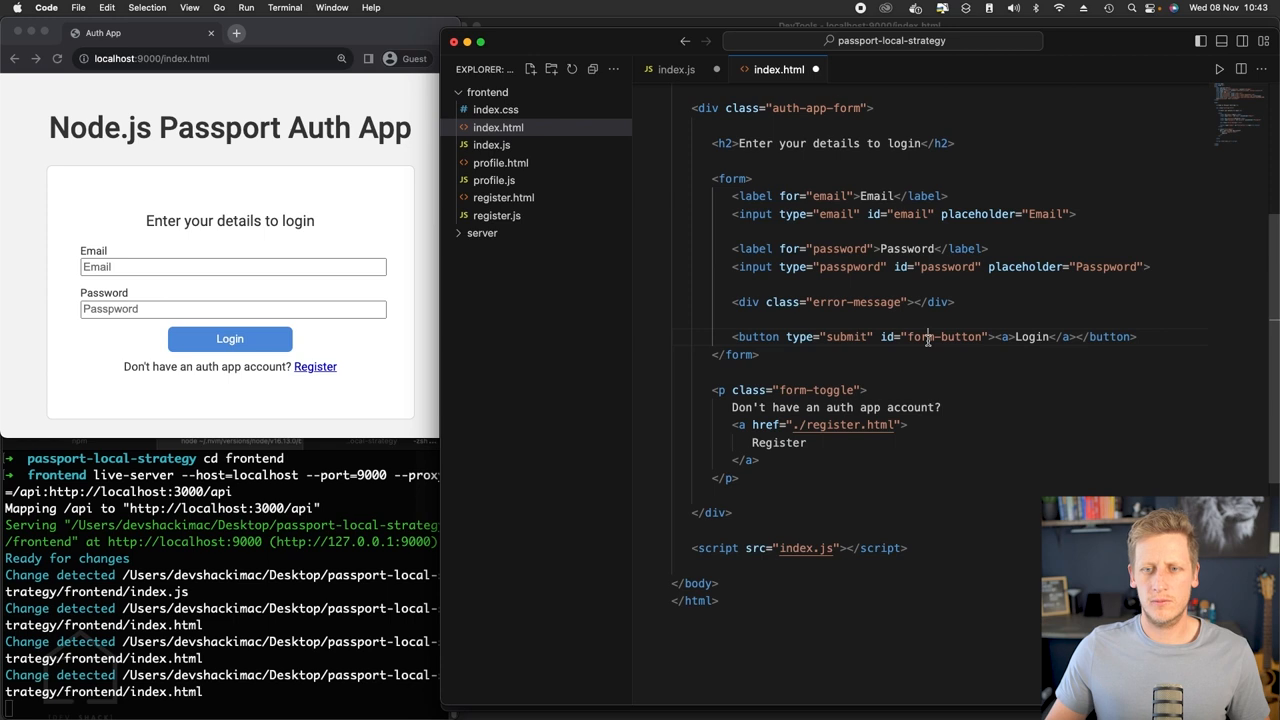
text(login)
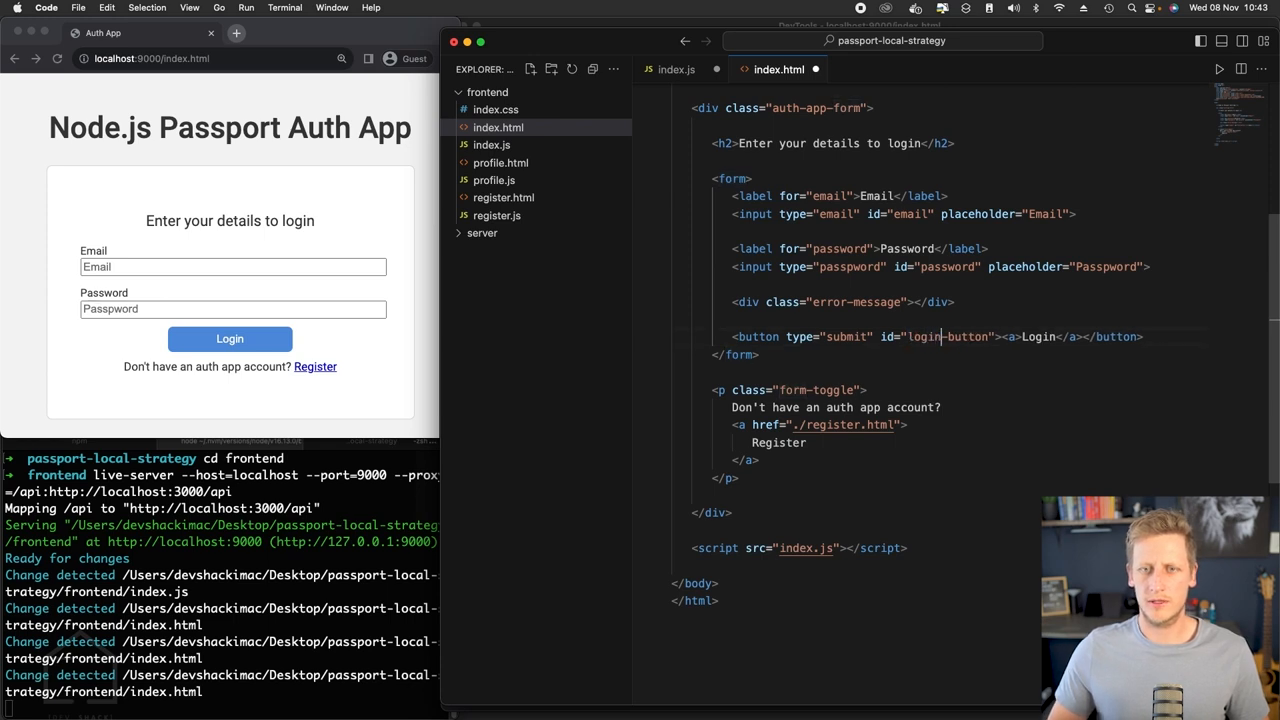
key(cmd+s)
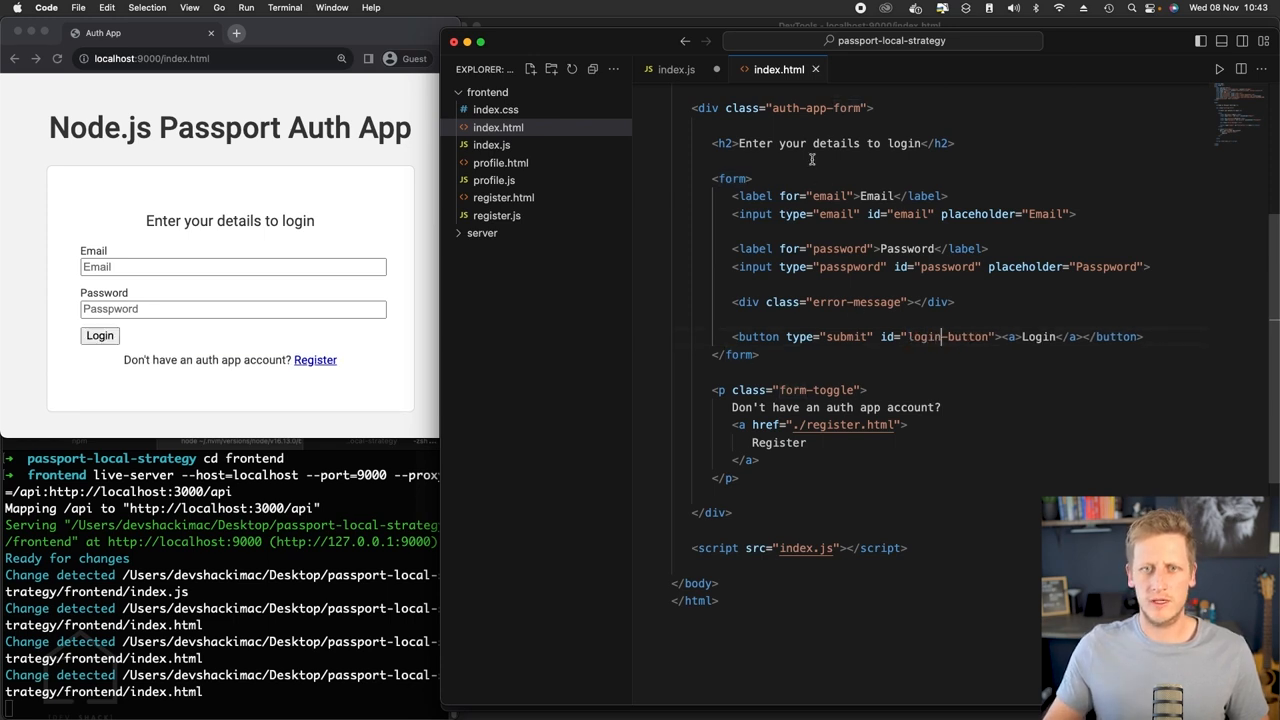
click(676, 69)
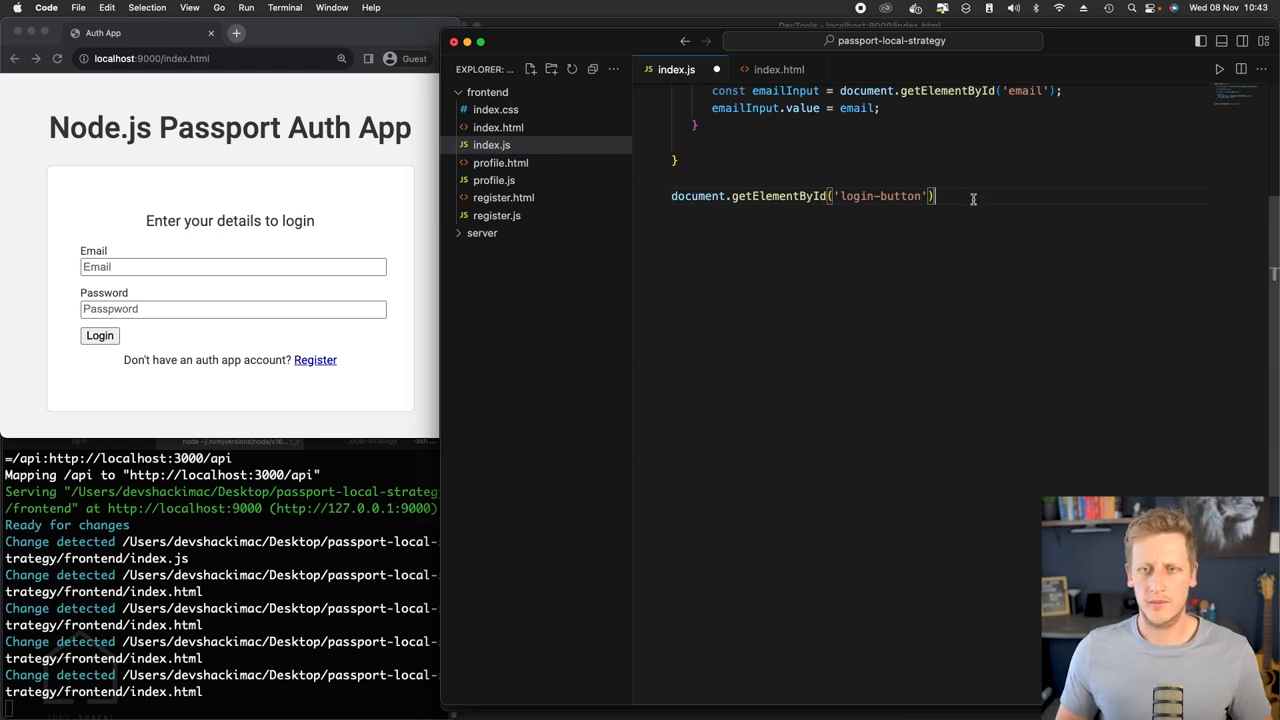
- Attach an async click listener to login-button that alerts 'Testing click event'
text(.)
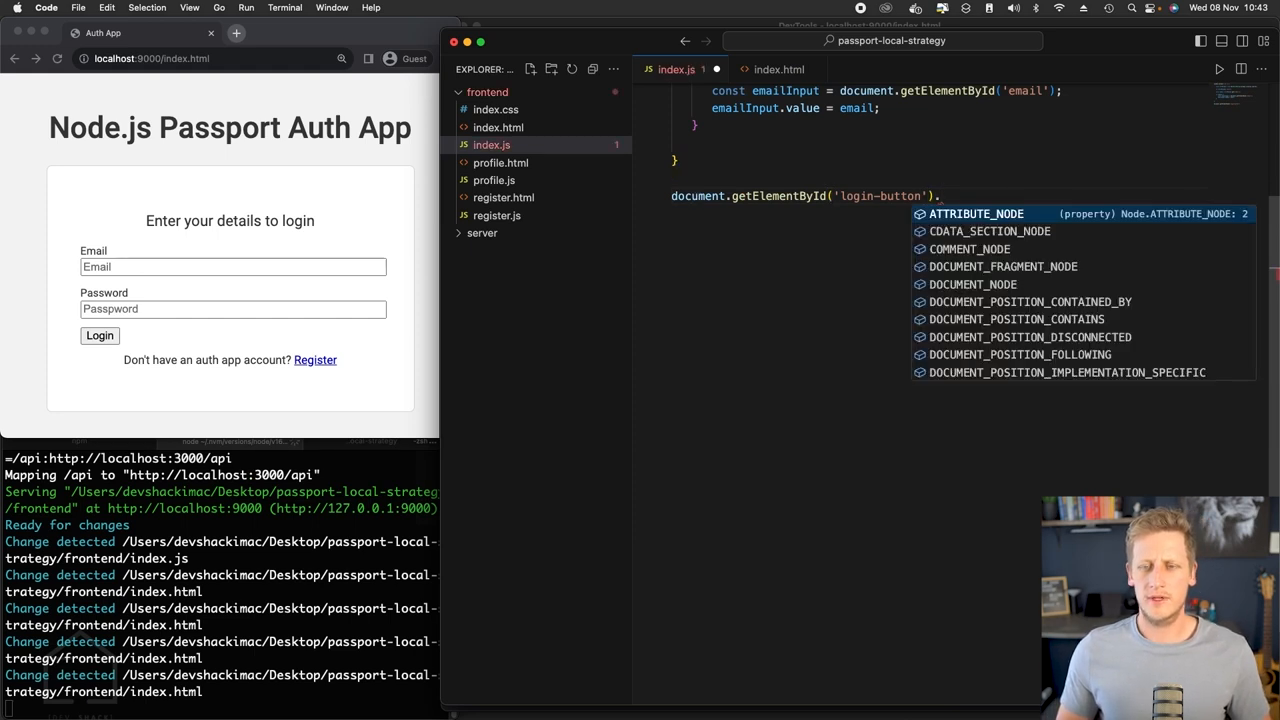
text(addEventListener('click', () => {)
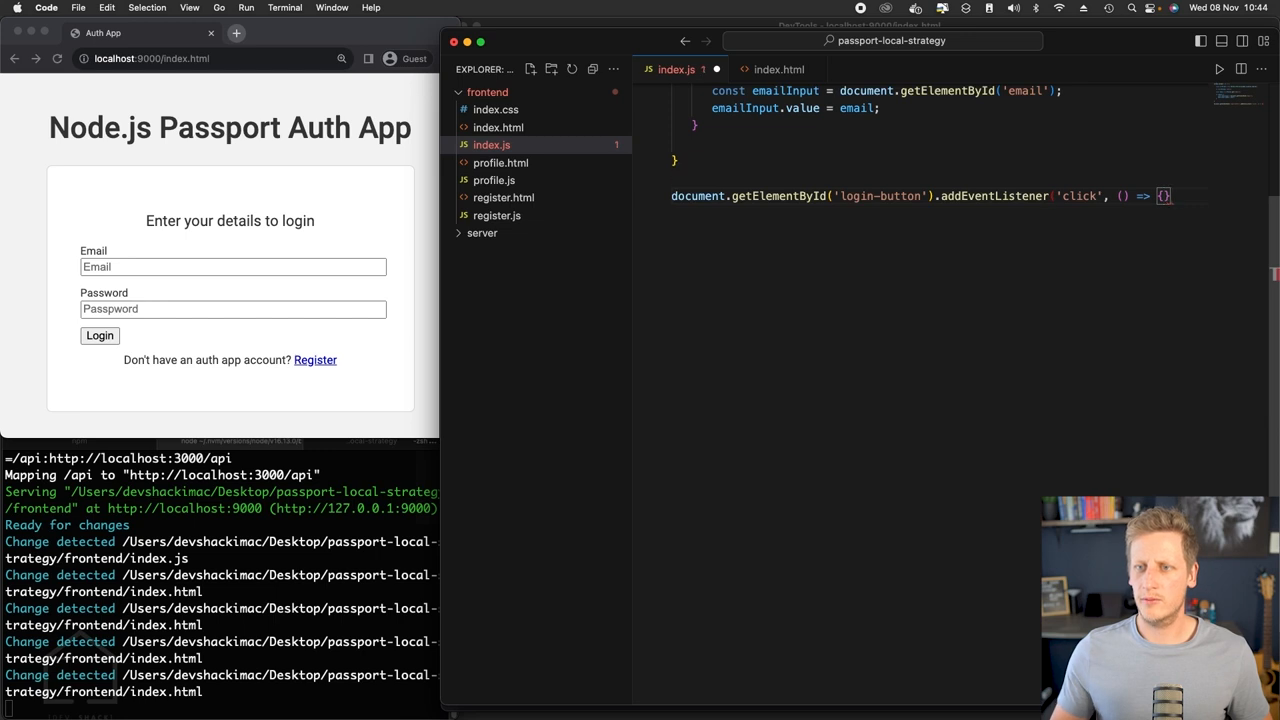
text(async)
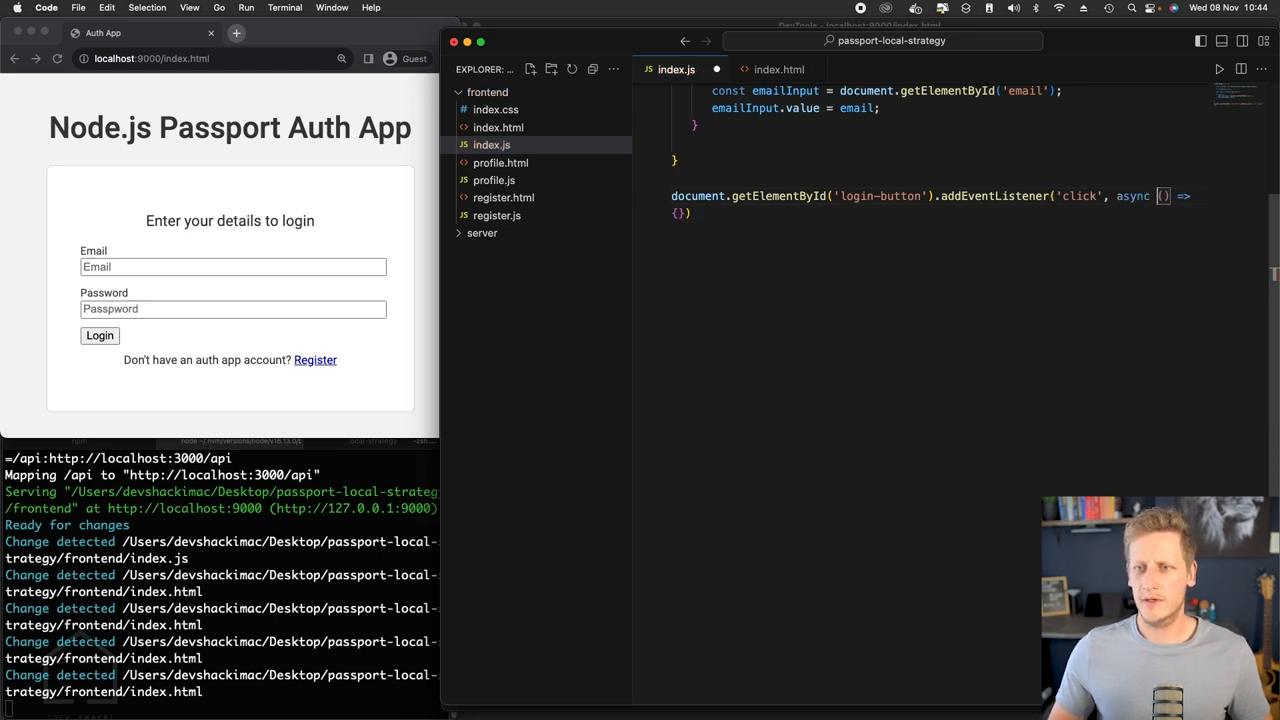
text(e)
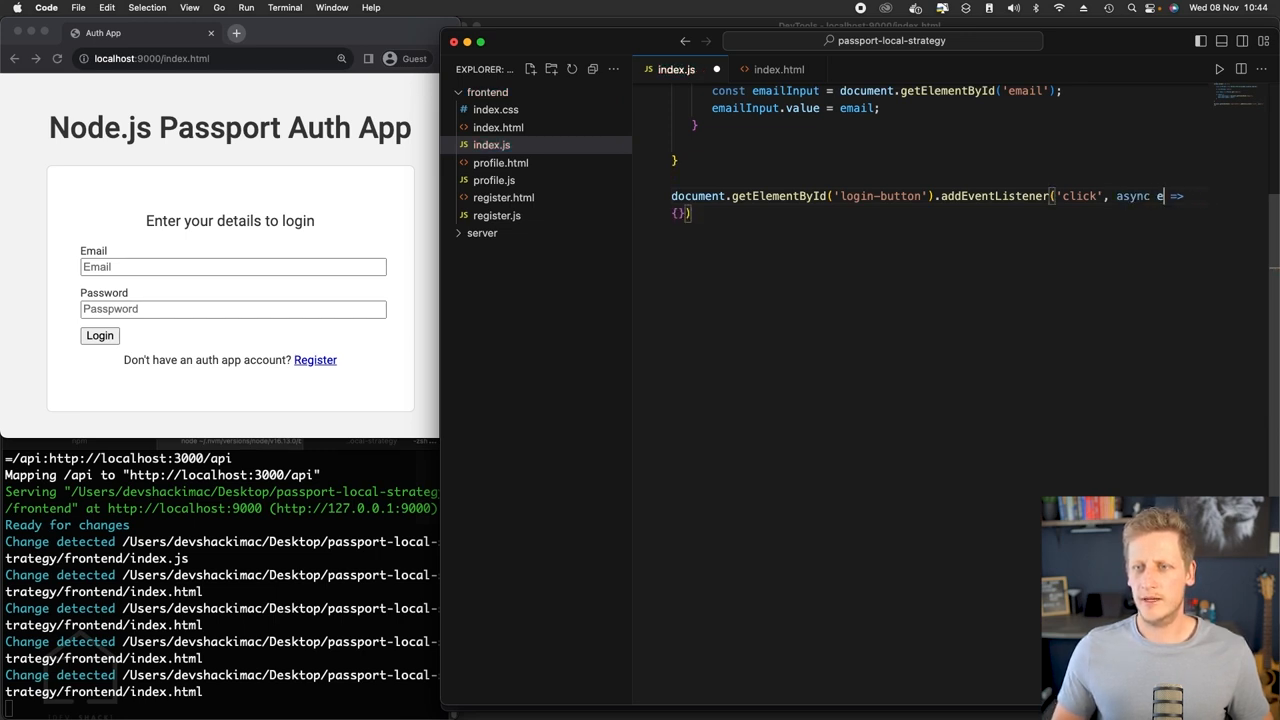
text(vent)
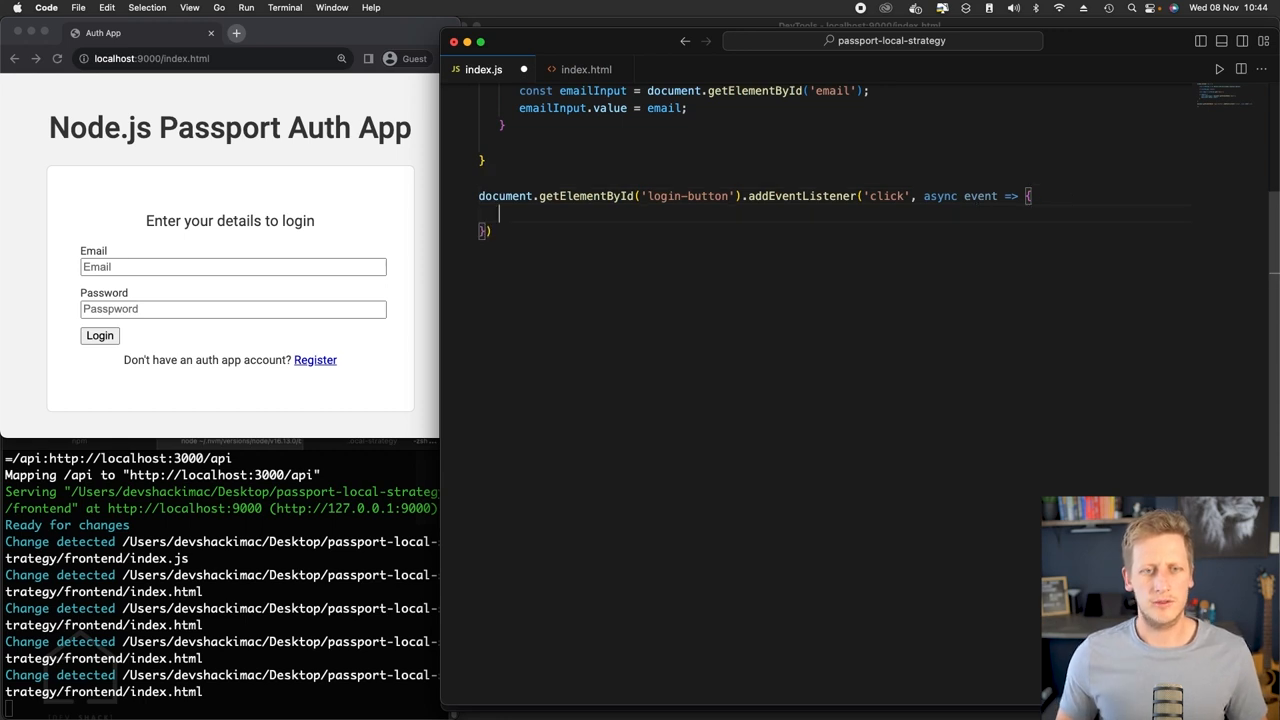
text(alert('Testing)
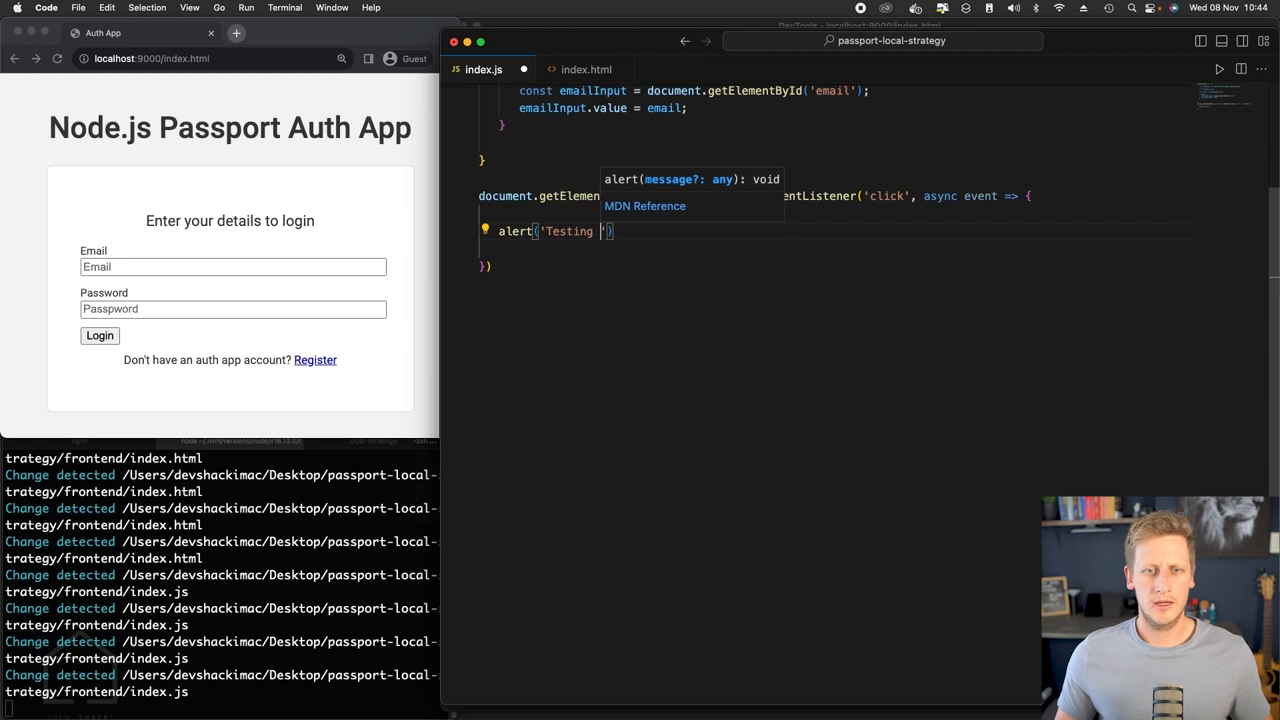
text(click event)
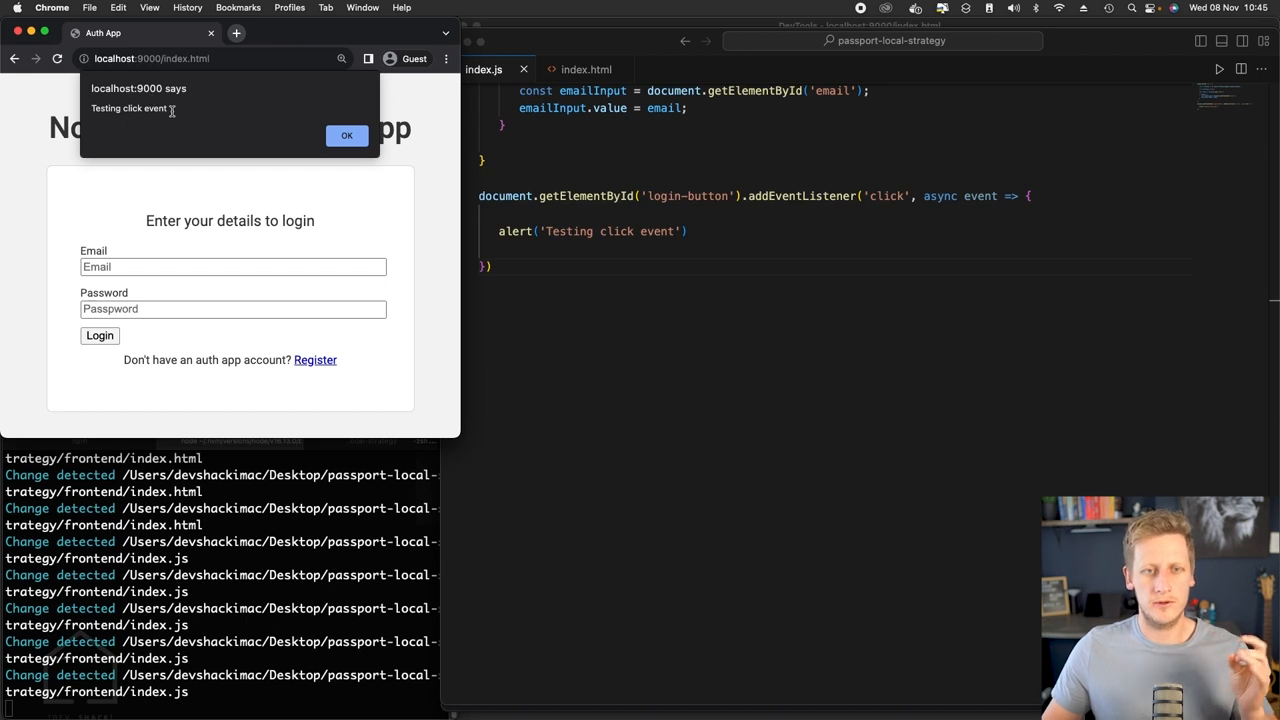
- Dismiss the 'Testing click event' alert and bring the VS Code editor back
click(346, 135)
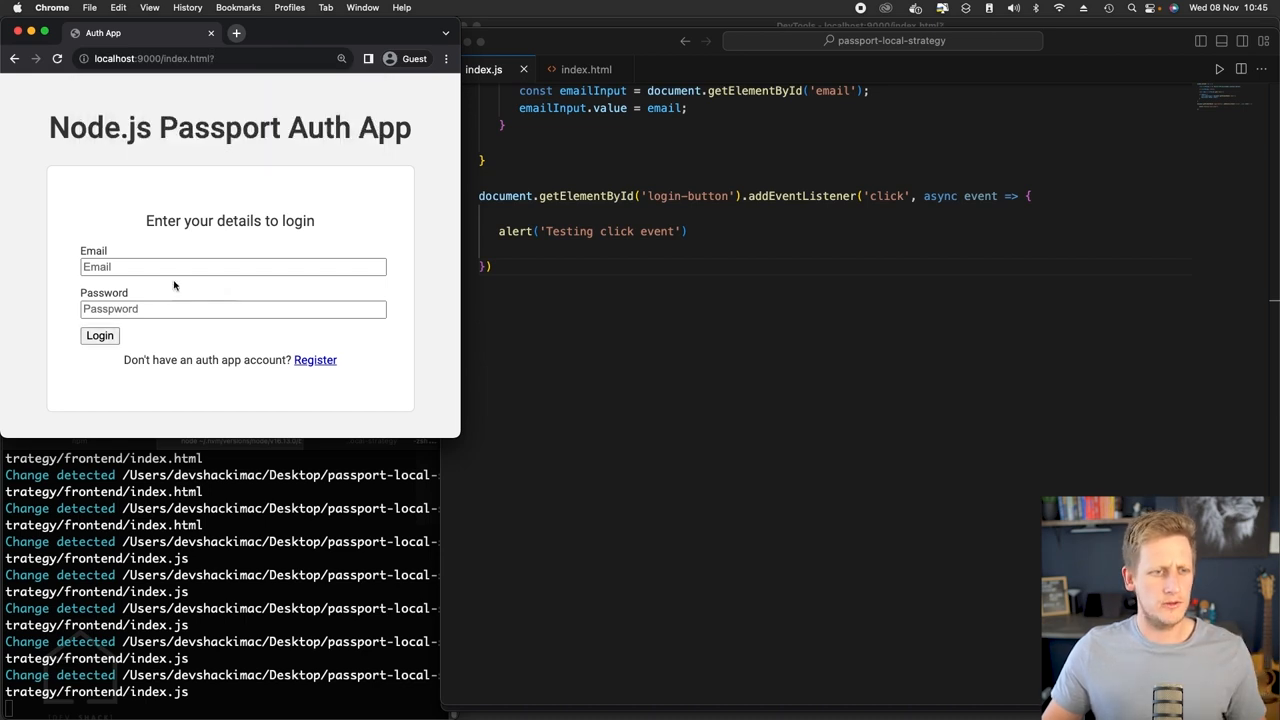
mouse_move(597, 119)
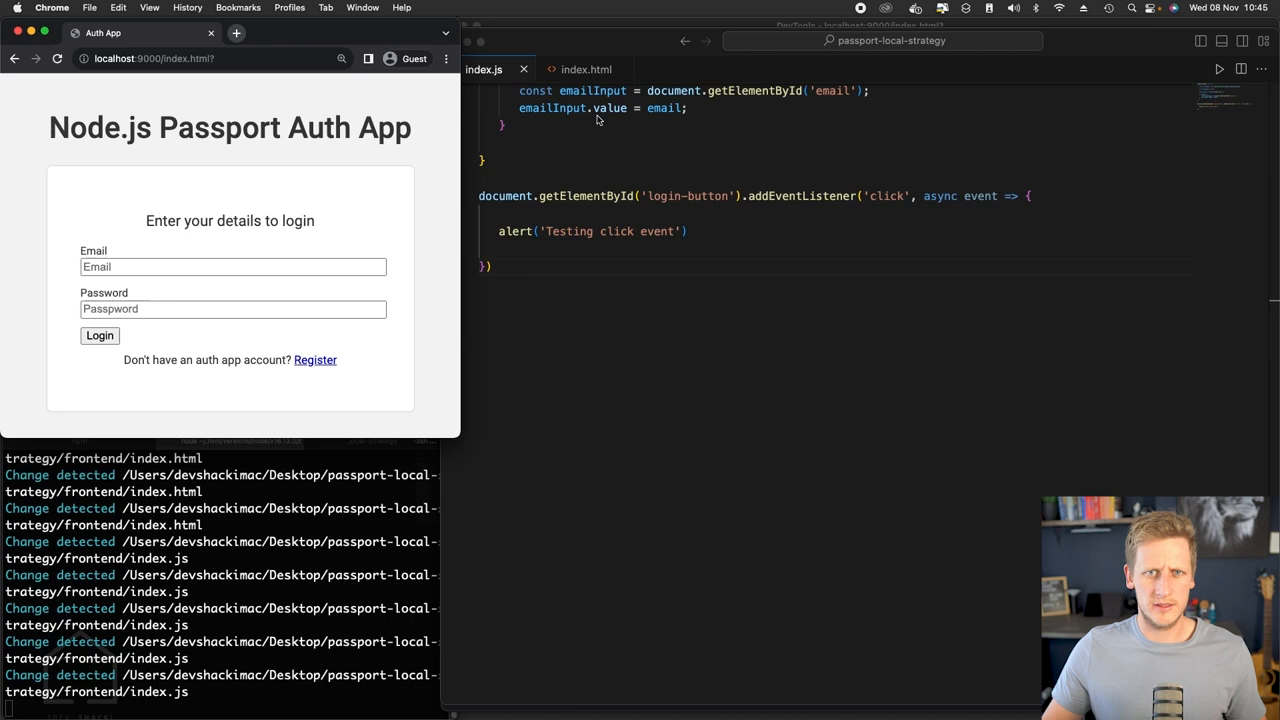
click(588, 69)
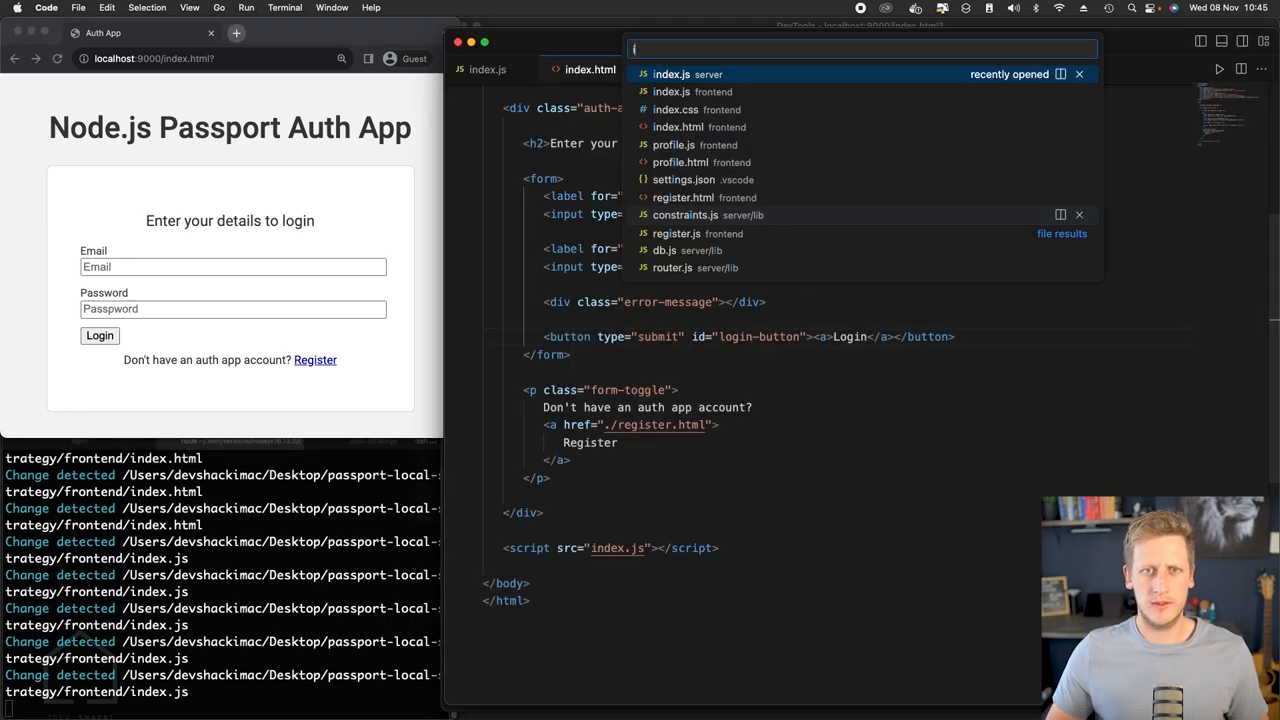
- Reopen a recently used project file (index.css) in the editor
click(675, 109)
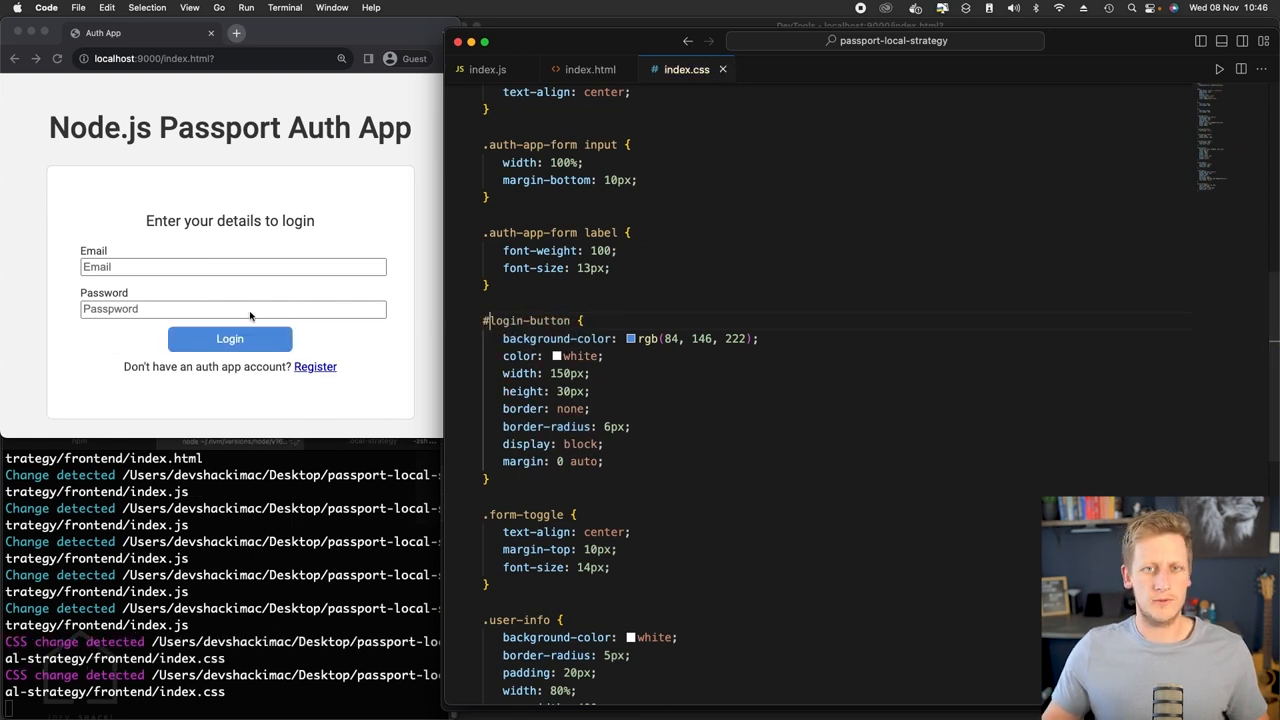
mouse_move(353, 330)
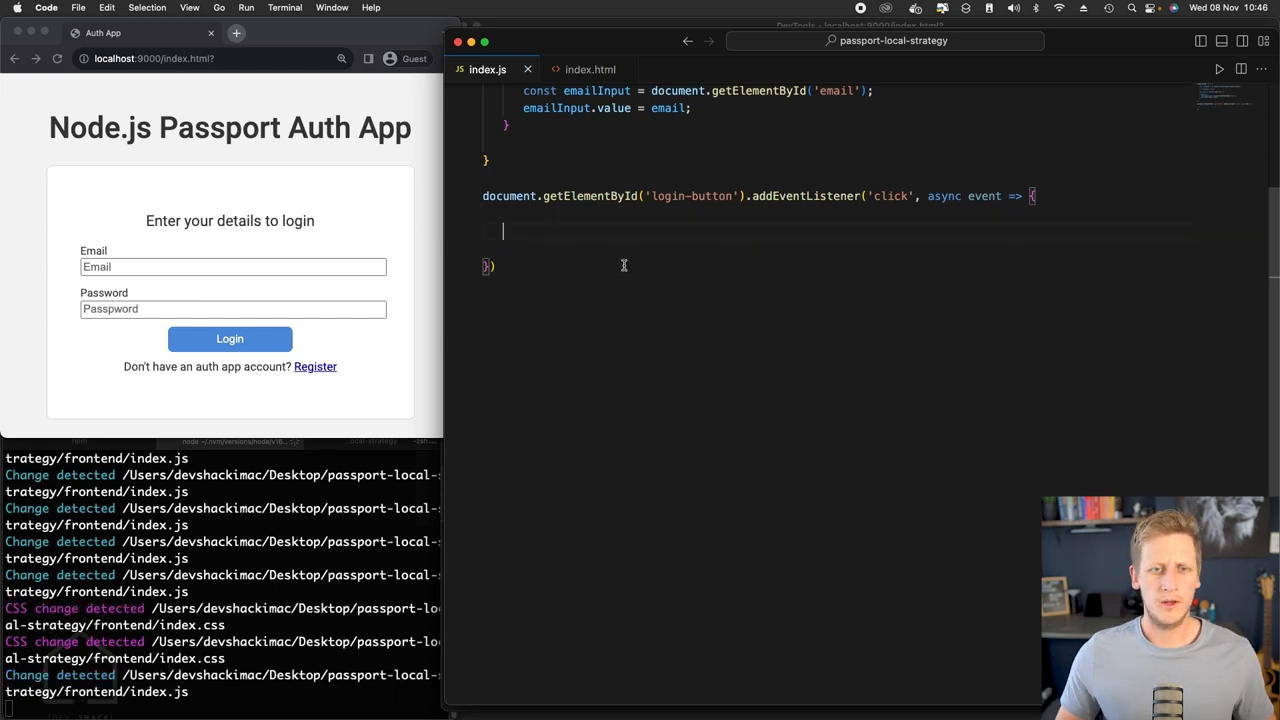
- Call event.preventDefault() and start the email constant with document.getElementById('email')
text(event.preventDefault();)
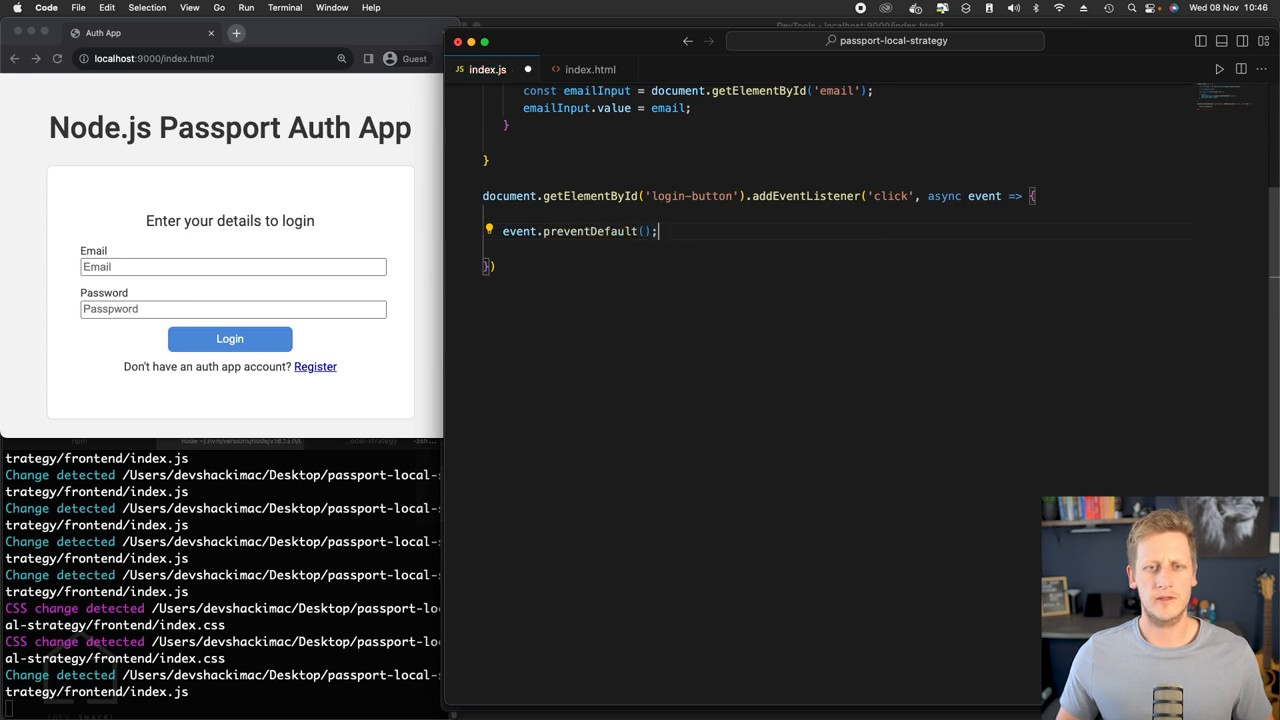
text(const)
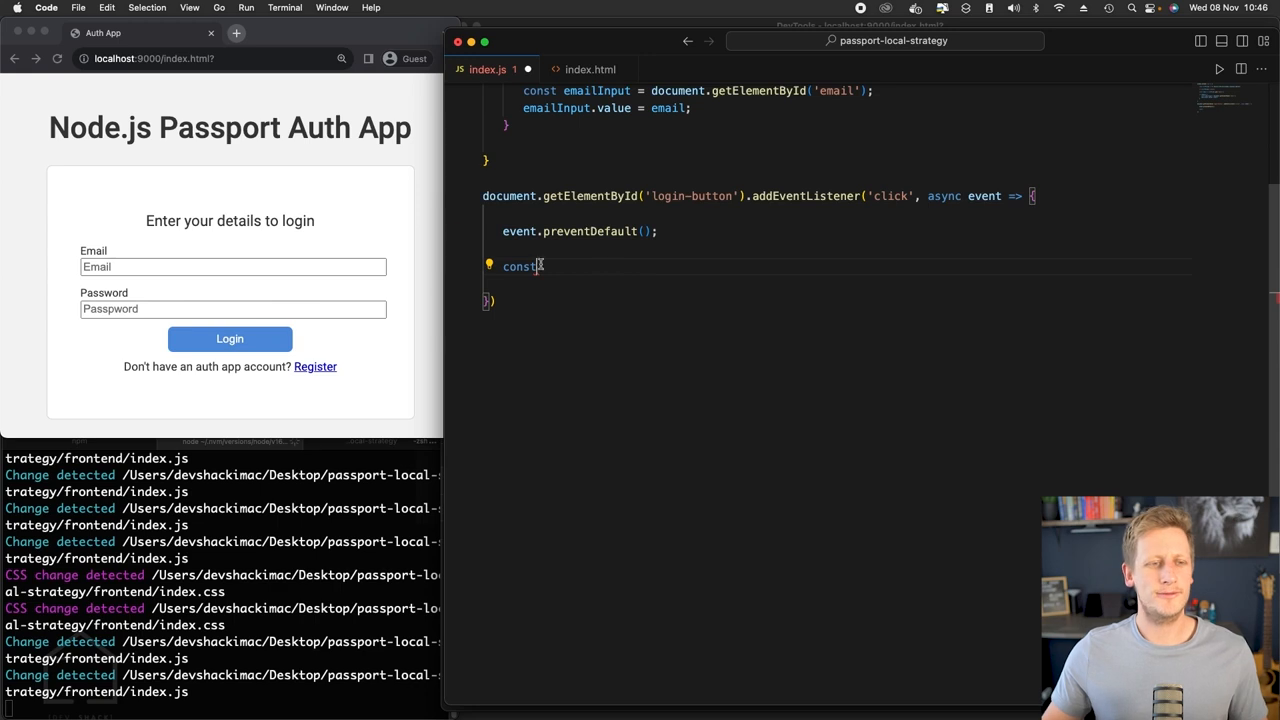
mouse_move(377, 337)
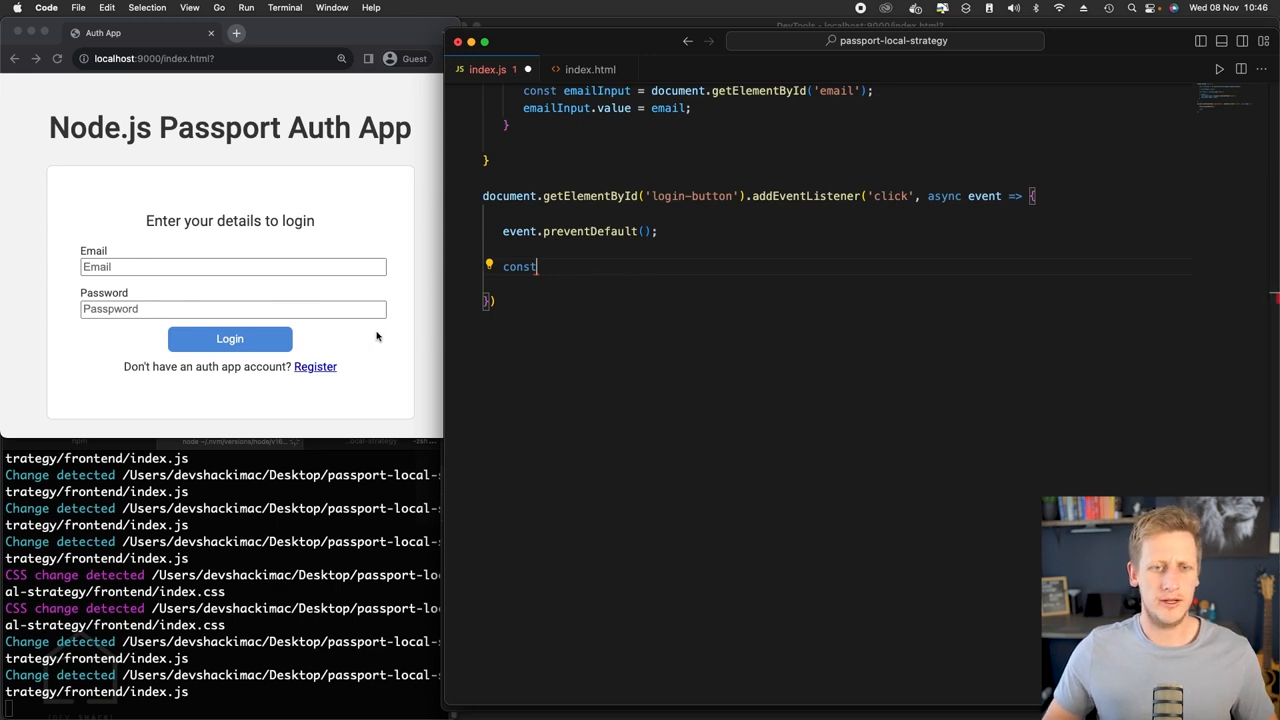
text(email)
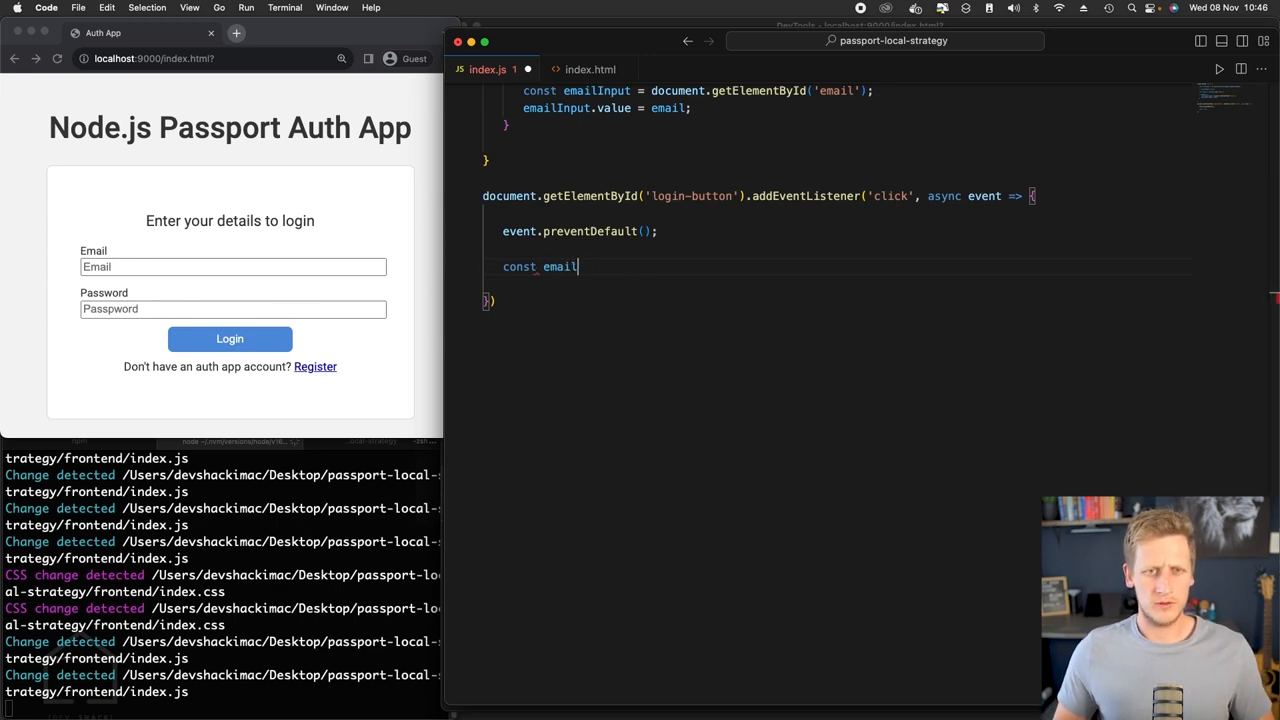
text(= doc)
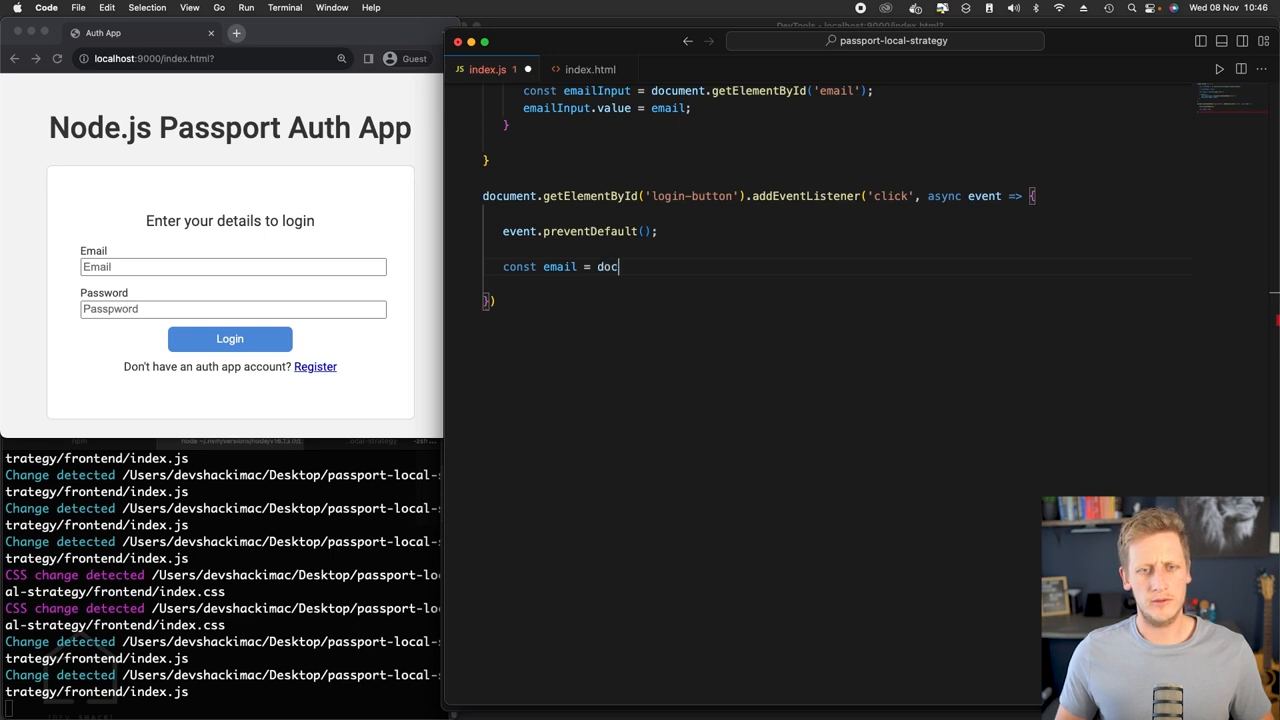
text(ument.get)
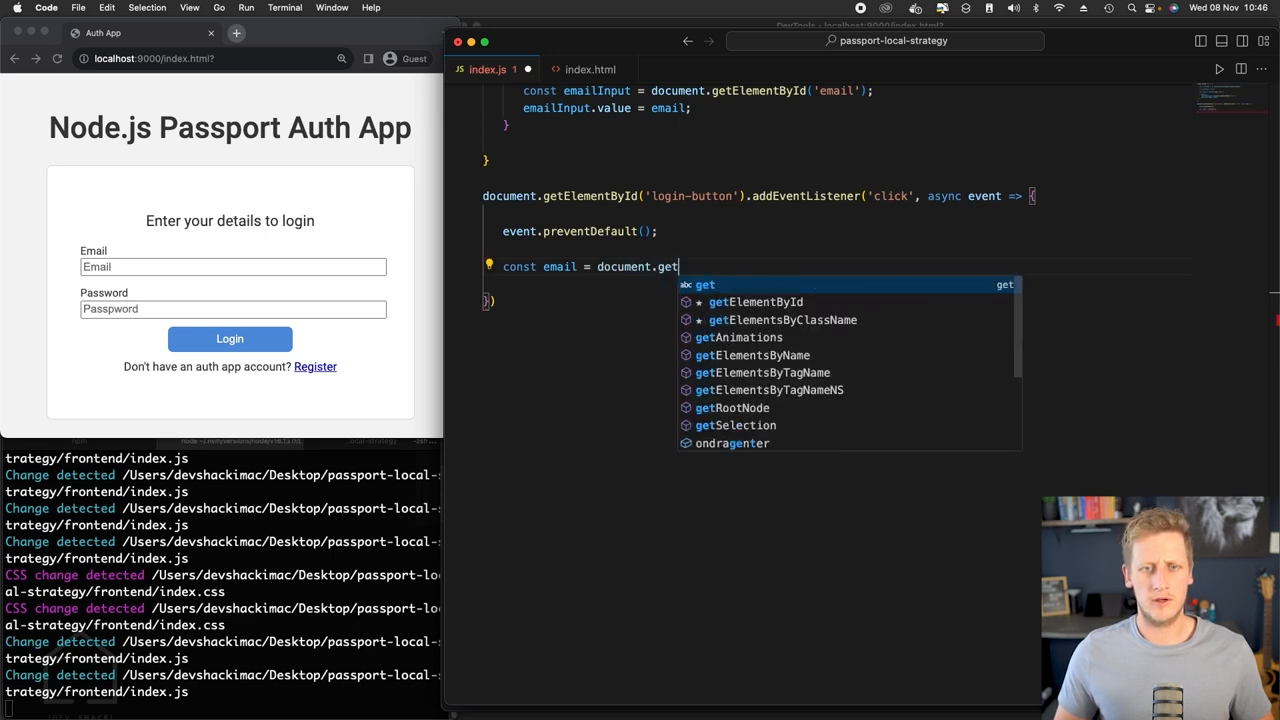
key(Escape)
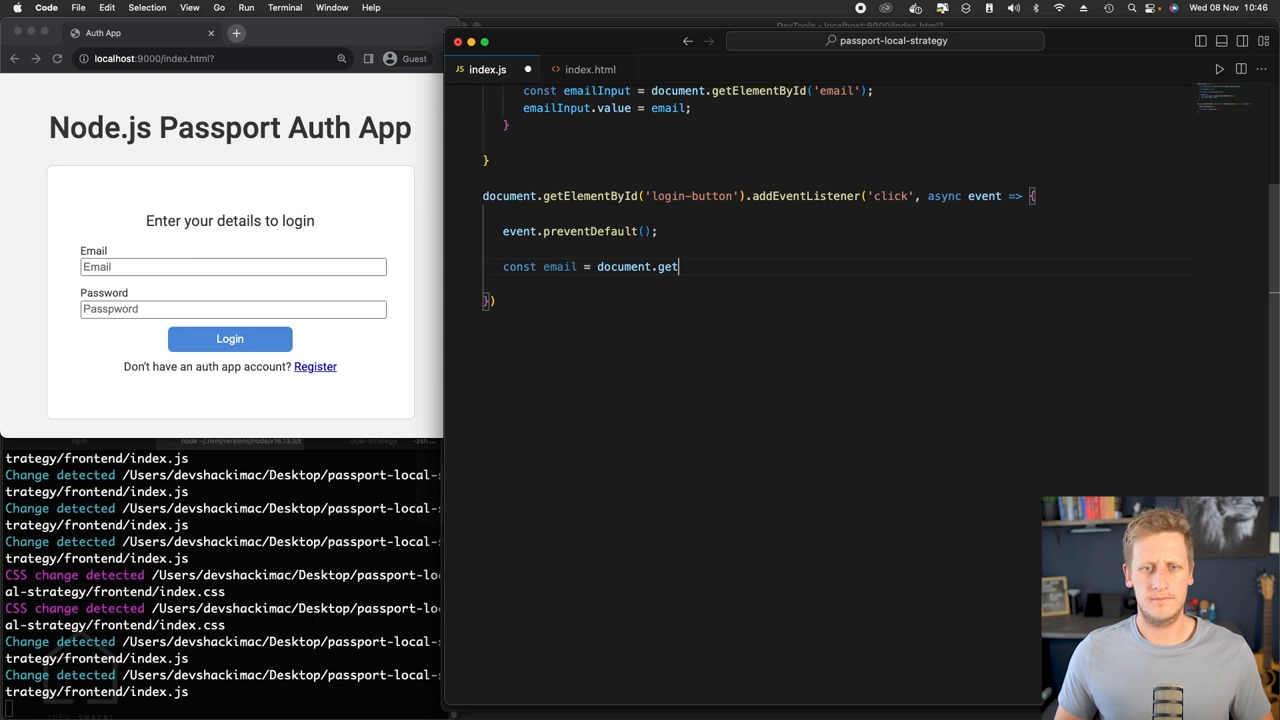
text(ElementById('a')
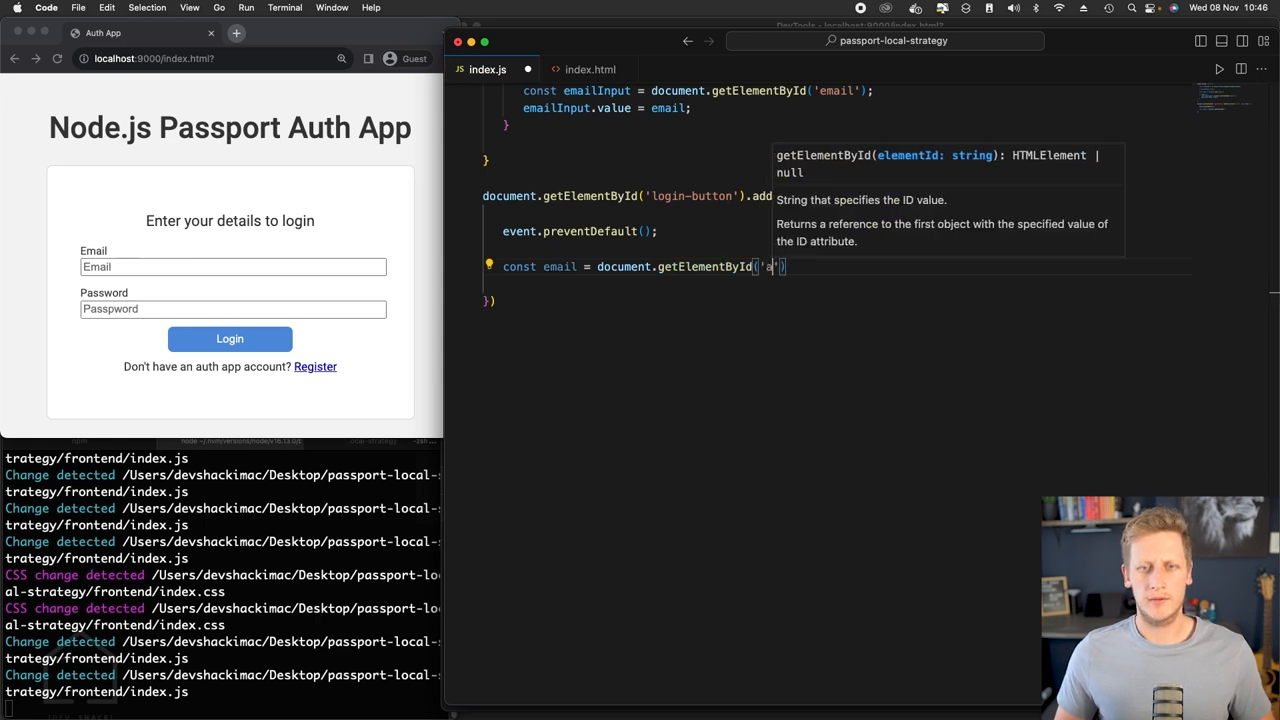
text(mail)
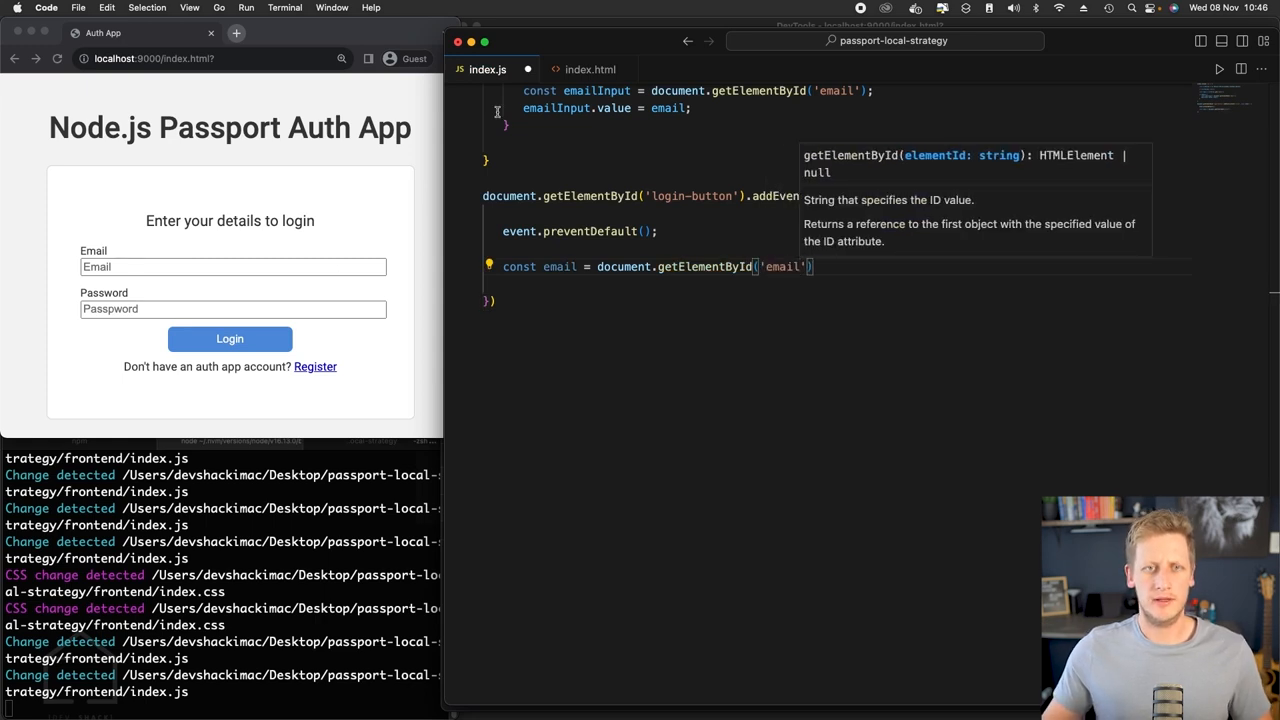
- Check input ids in index.html, then read email and password values into constants
click(590, 69)
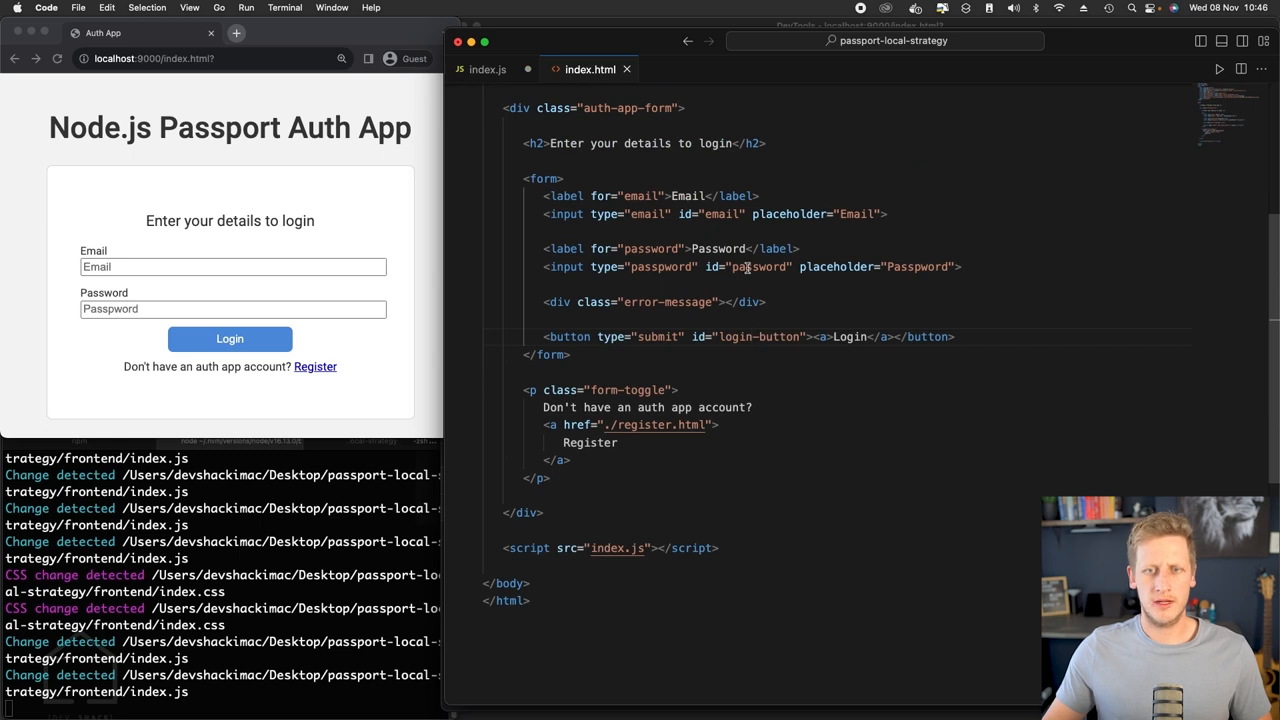
click(487, 69)
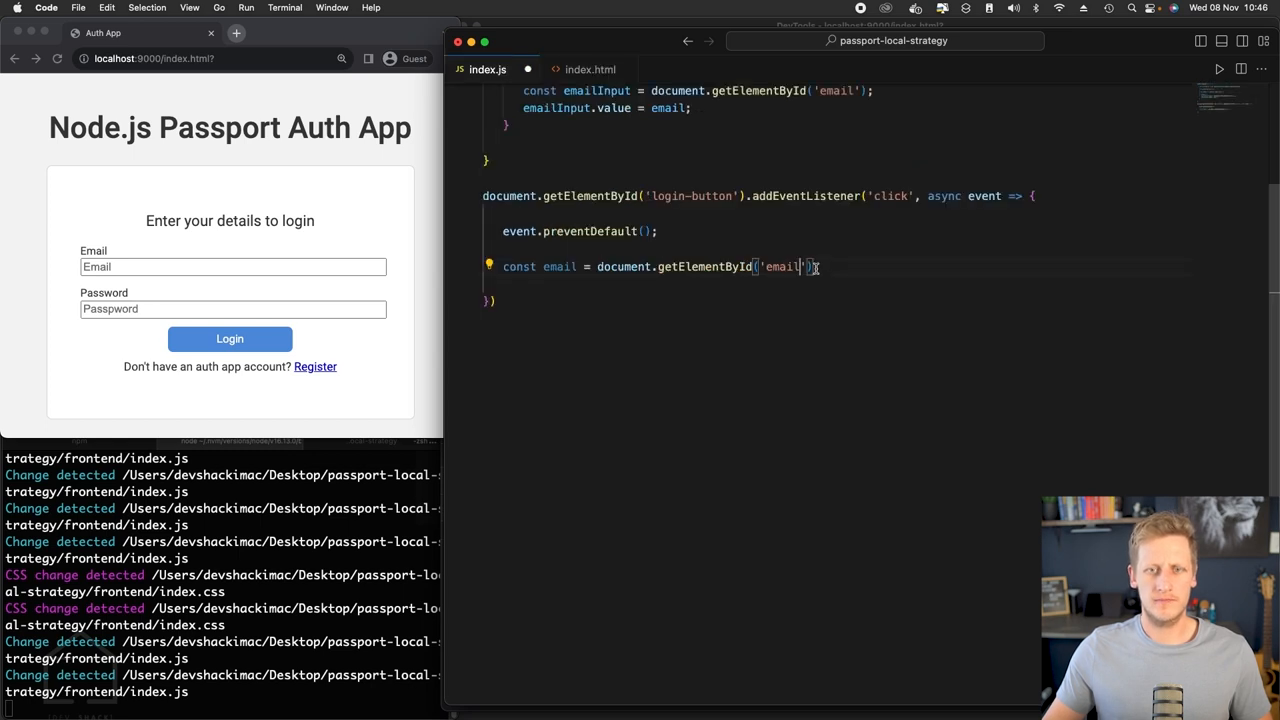
text(.value;)
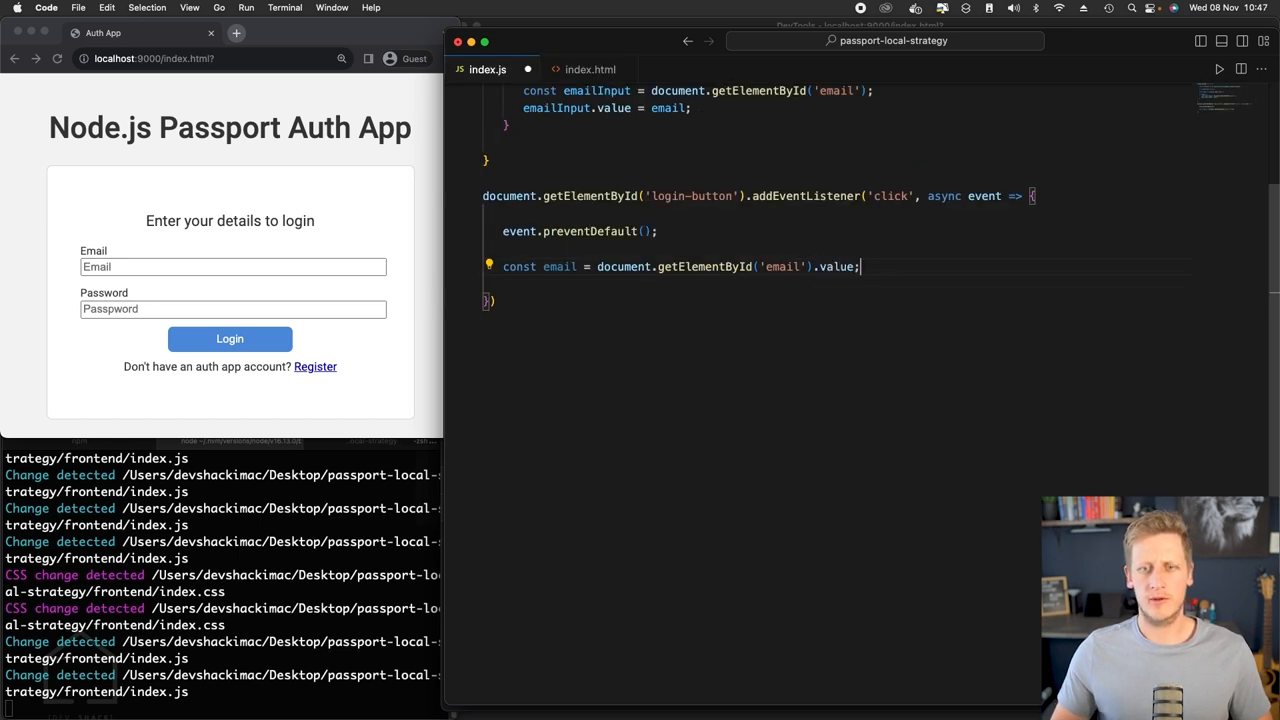
text(const password = docu)
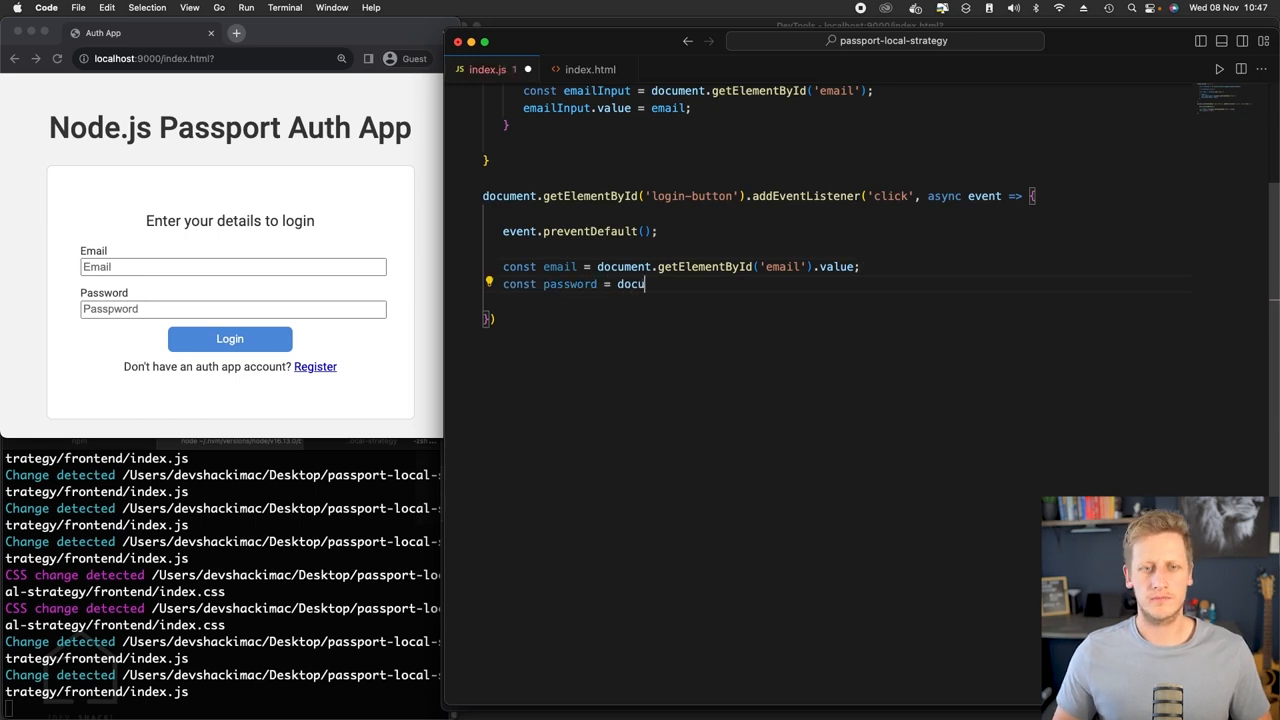
text(ment.getElementById('passwo)
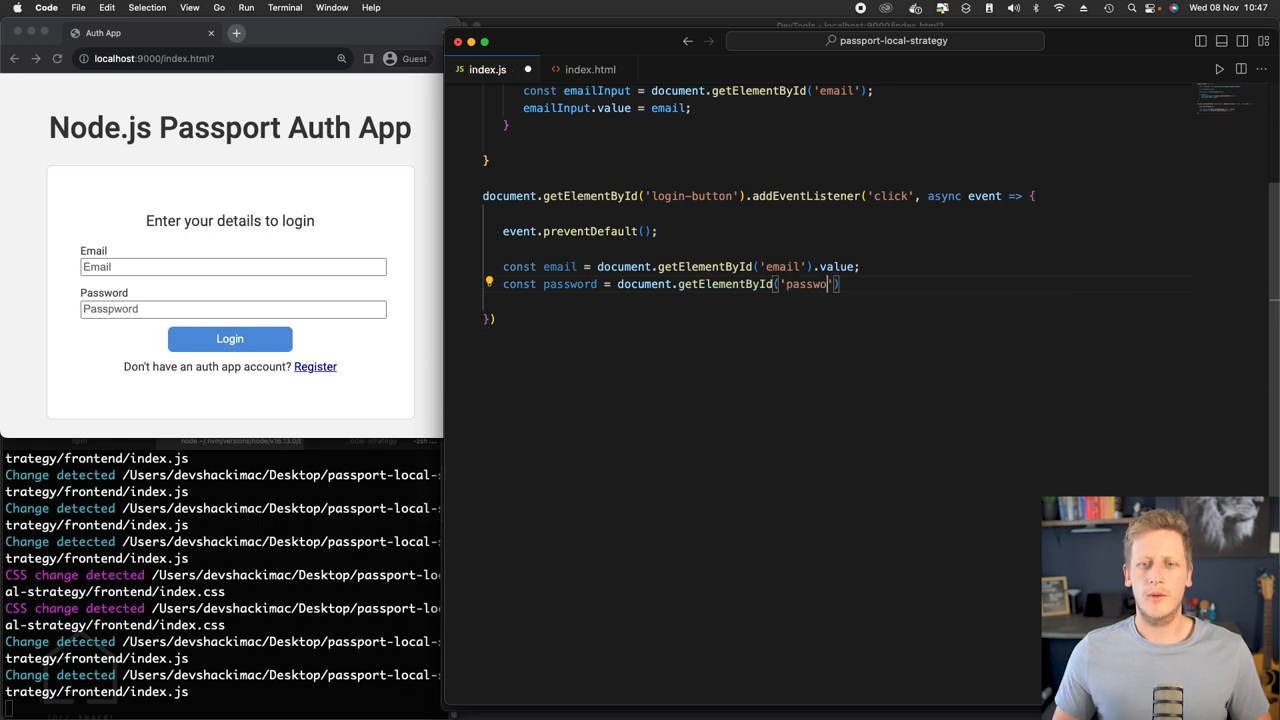
text(.value;)
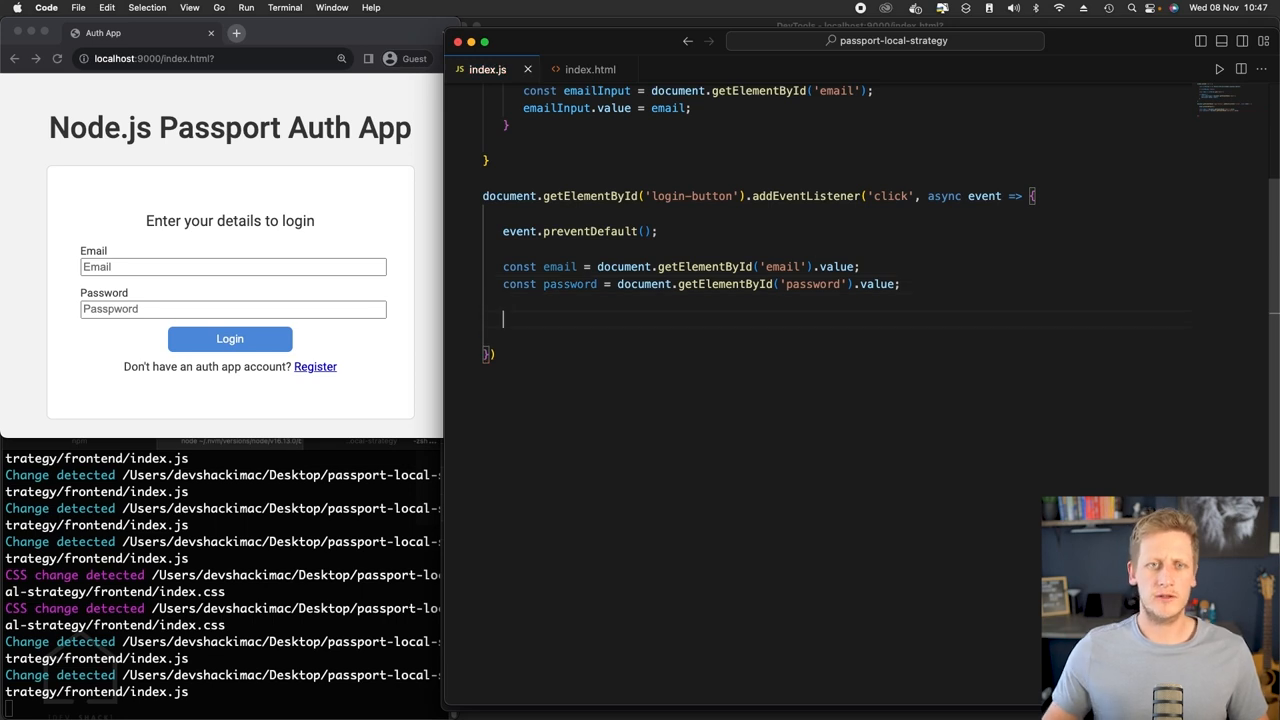
mouse_move(590, 69)
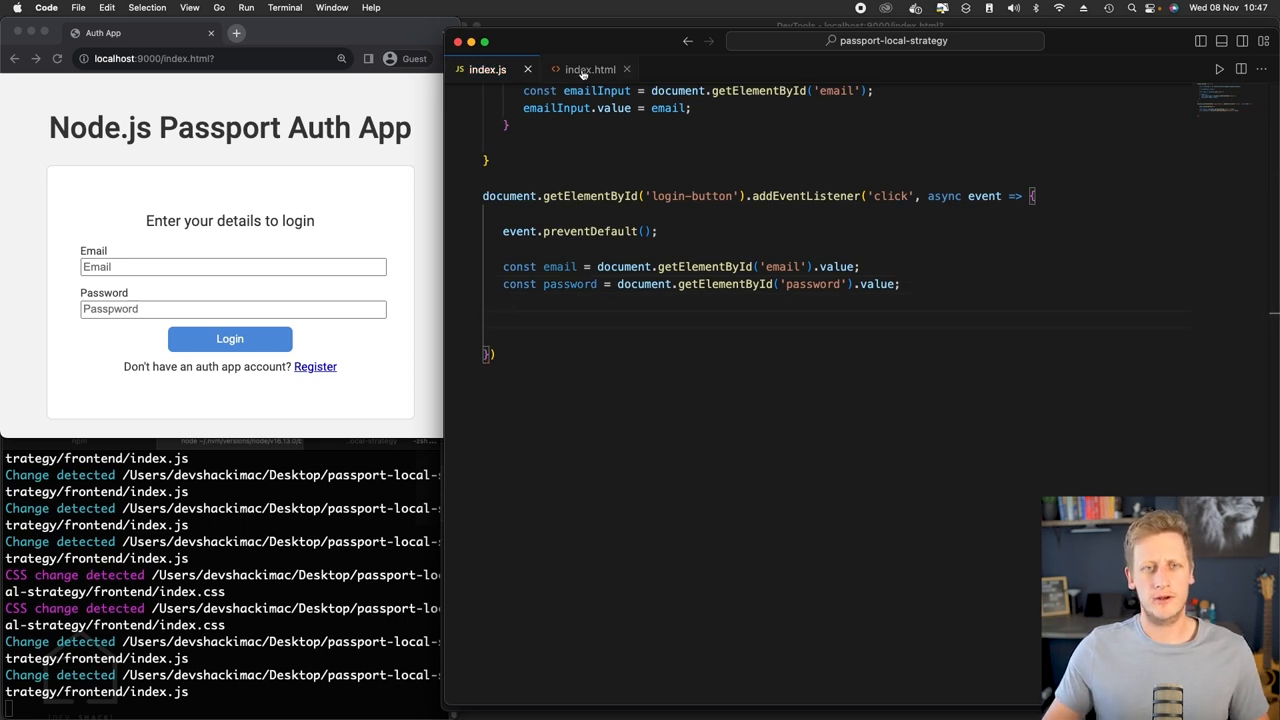
- Change the div to id="error-message" and confirm the matching #error-message rule in index.css
click(590, 69)
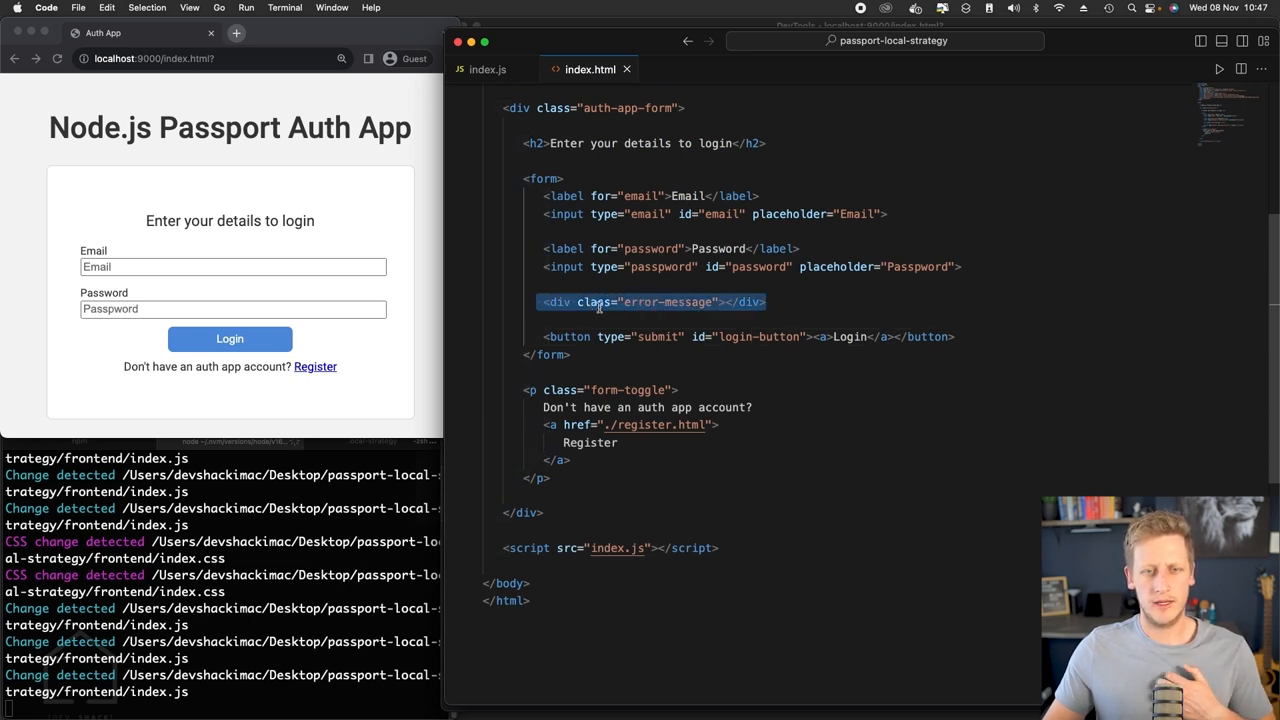
text(id)
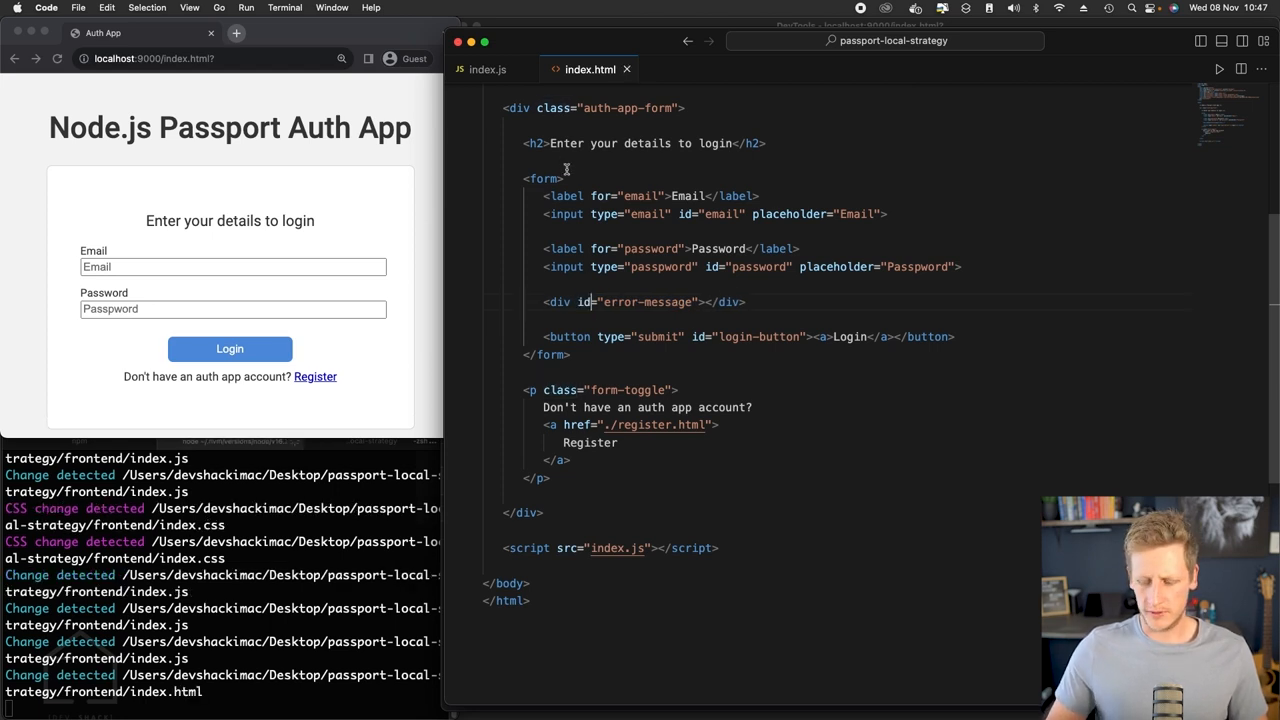
click(686, 69)
text(e)
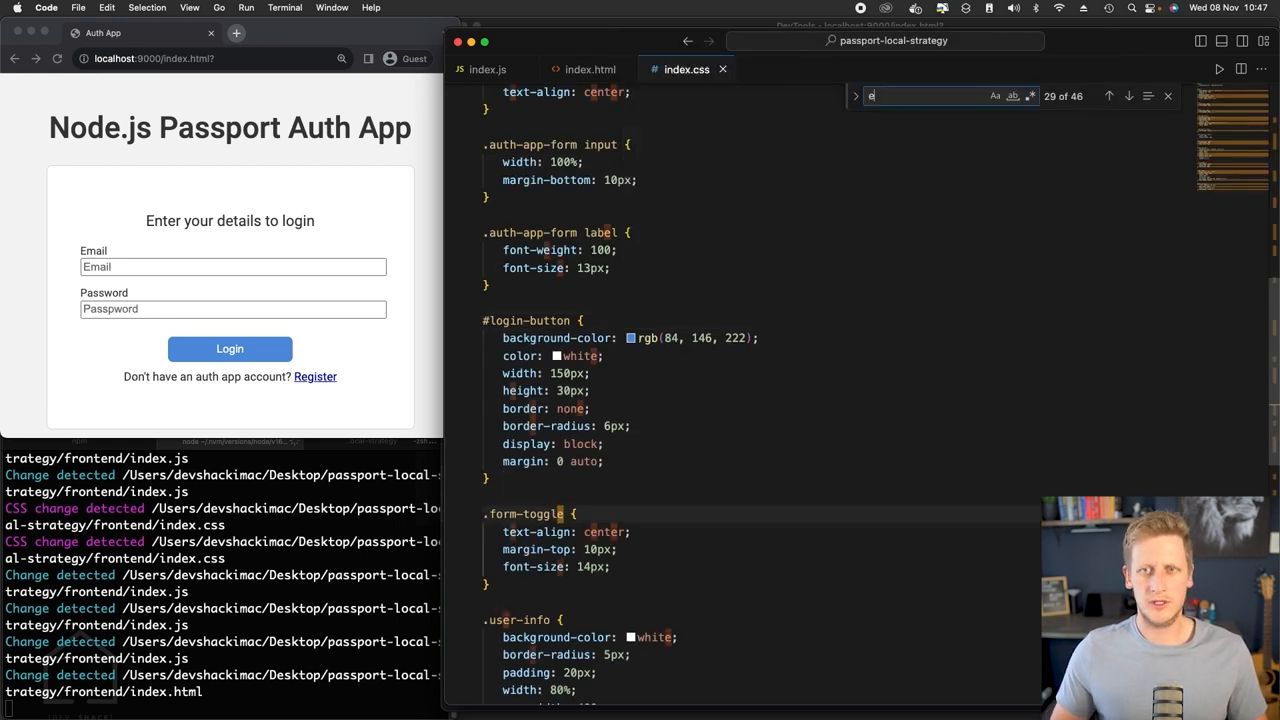
text(rror)
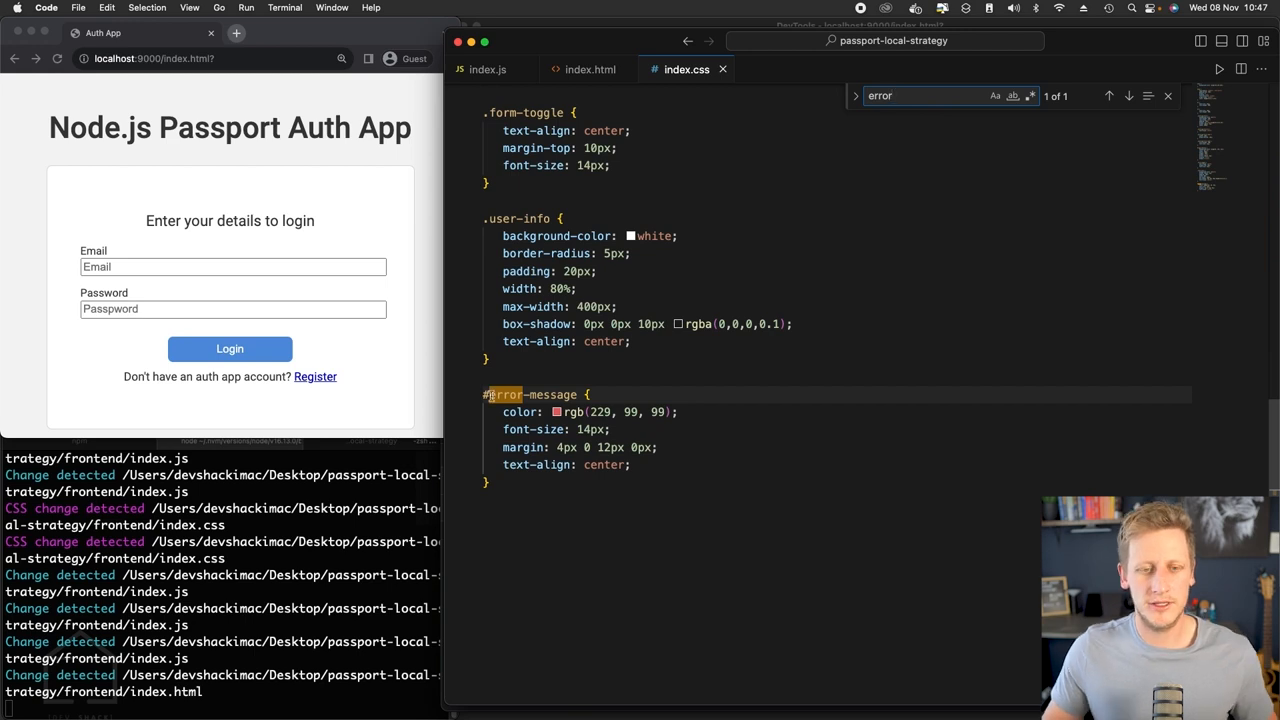
mouse_move(687, 41)
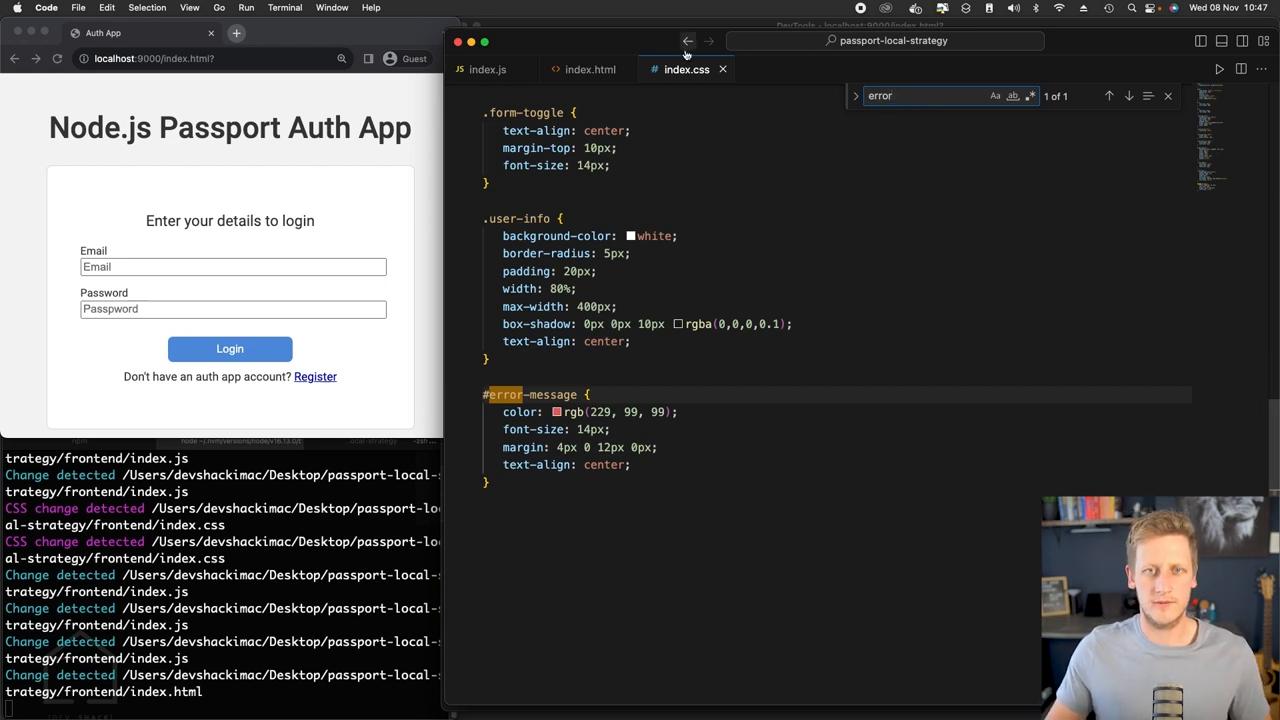
click(487, 69)
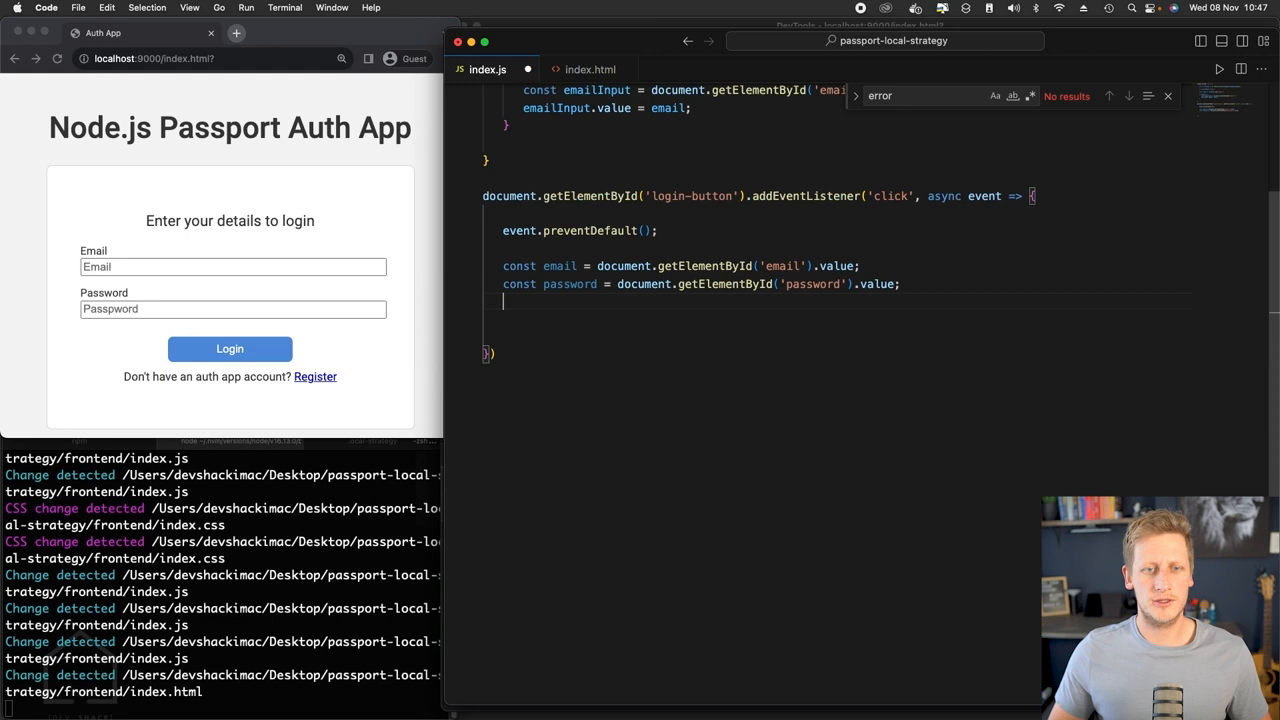
- Store getElementById('error-message') as errMsgDiv and add a debugger statement below it
text(const)
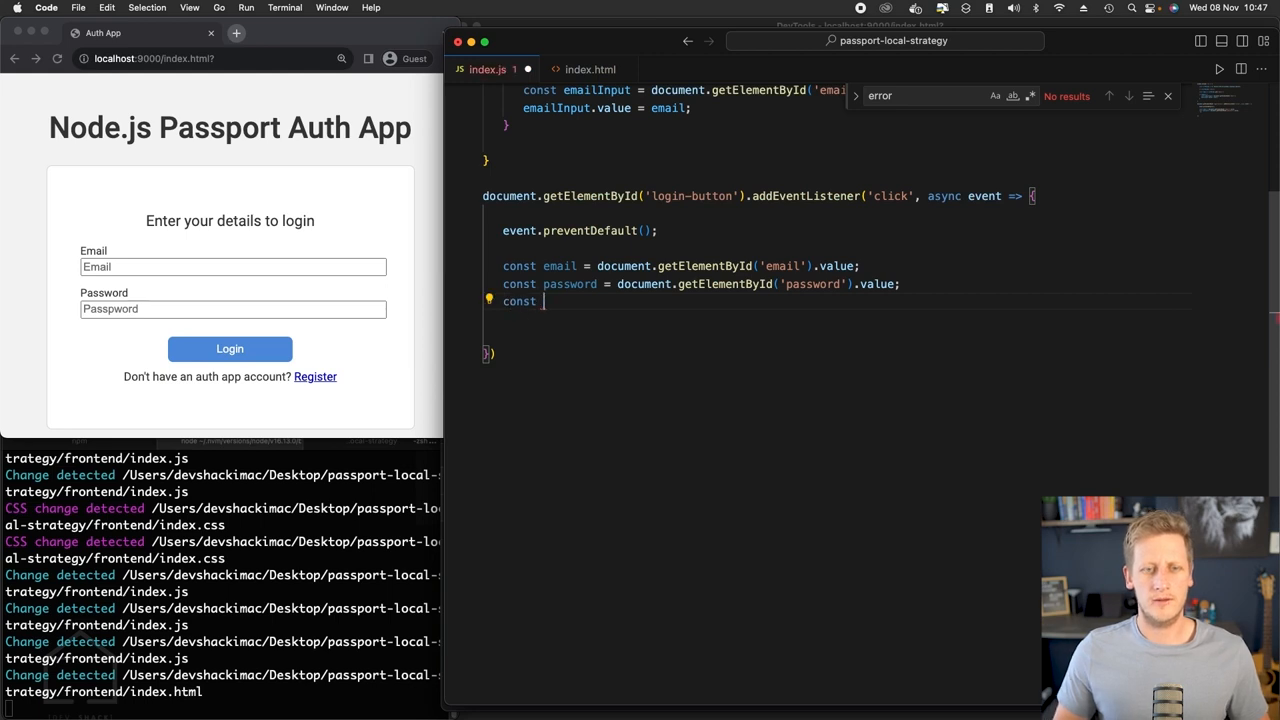
text(err)
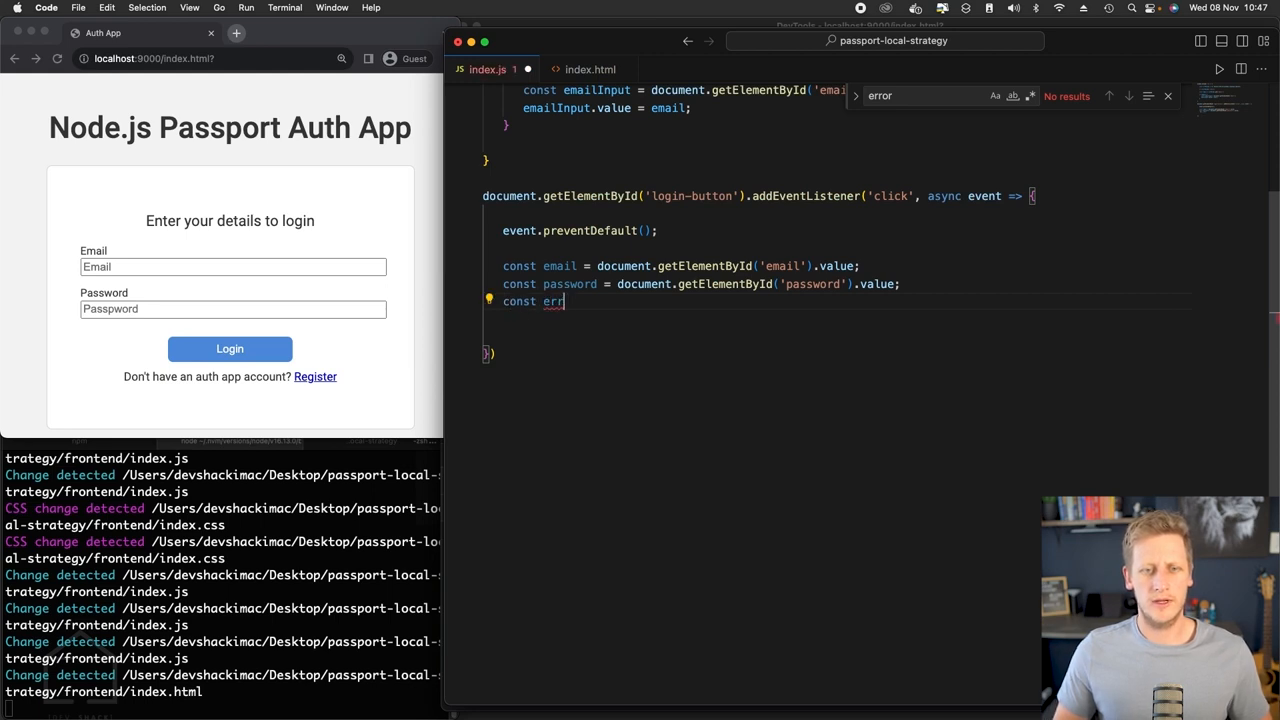
text(Msg)
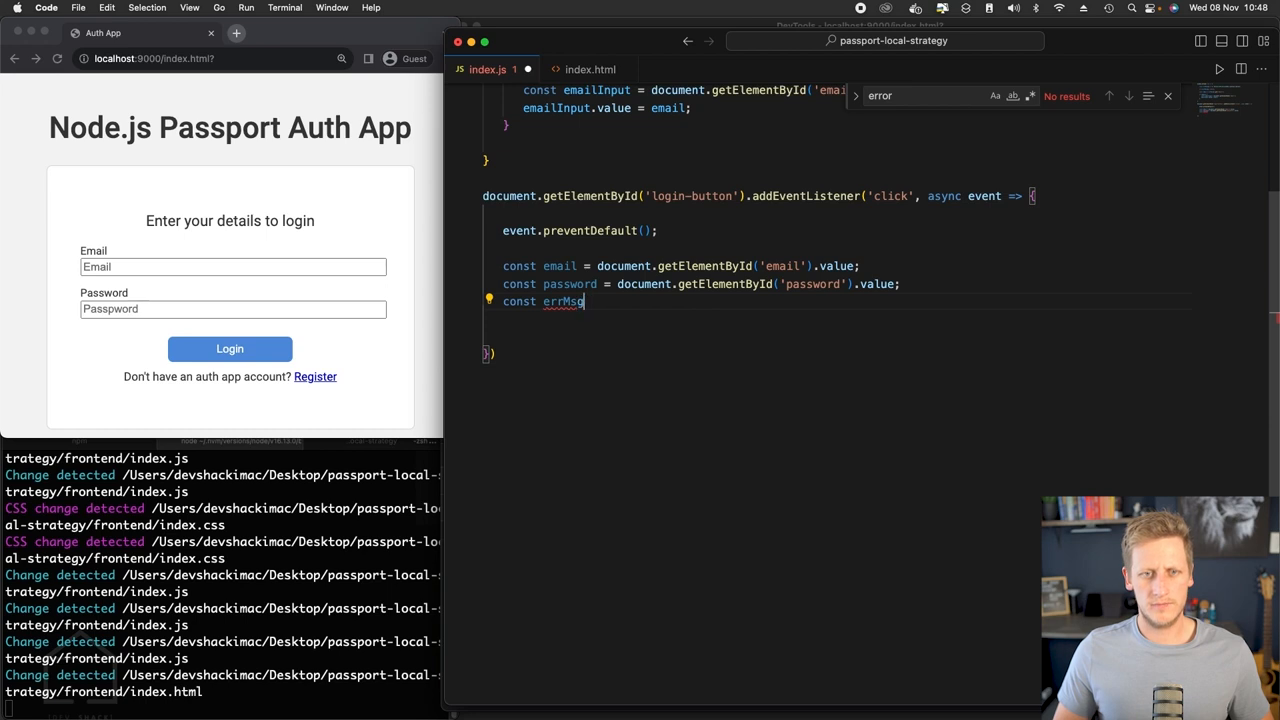
text(Div = docuc)
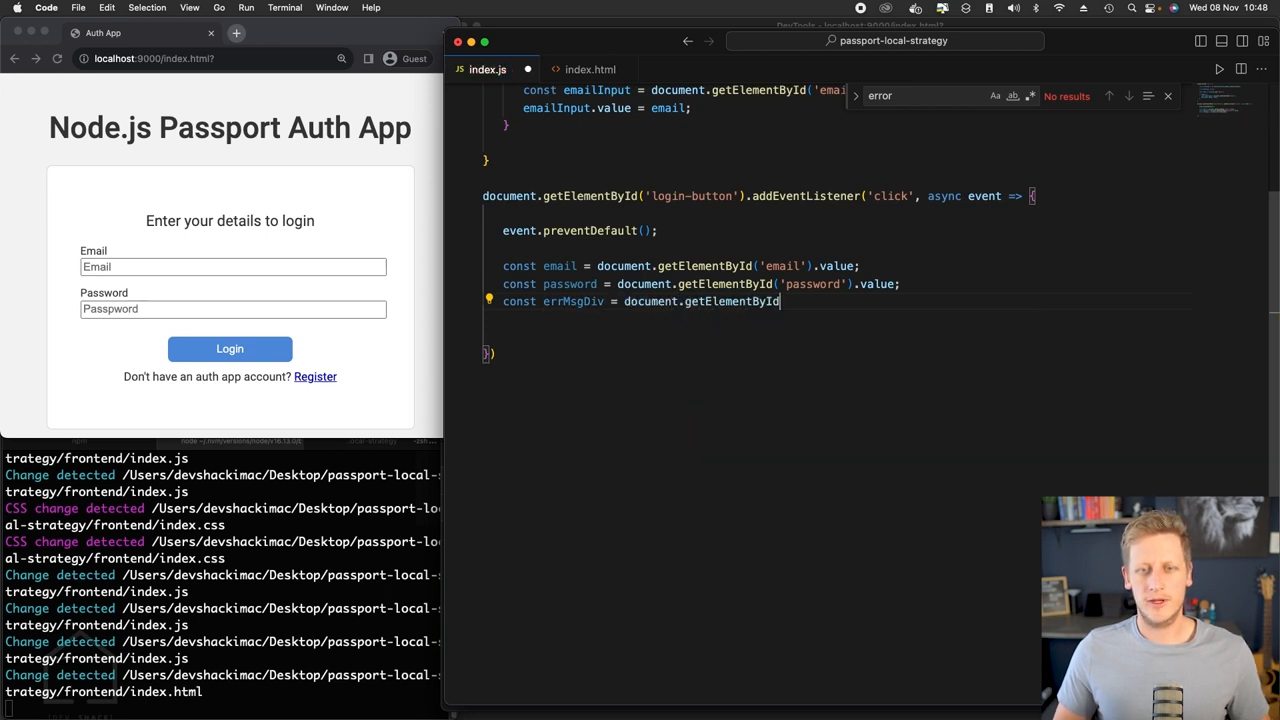
text((')
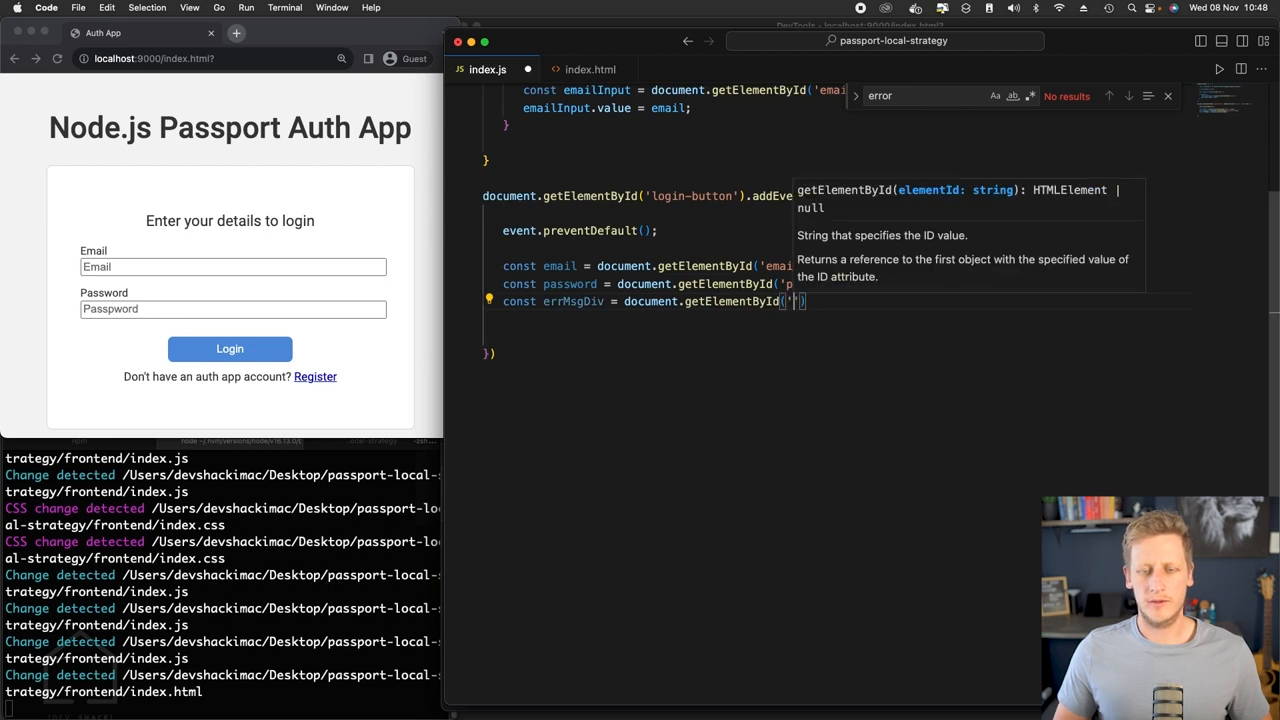
text(error-message)
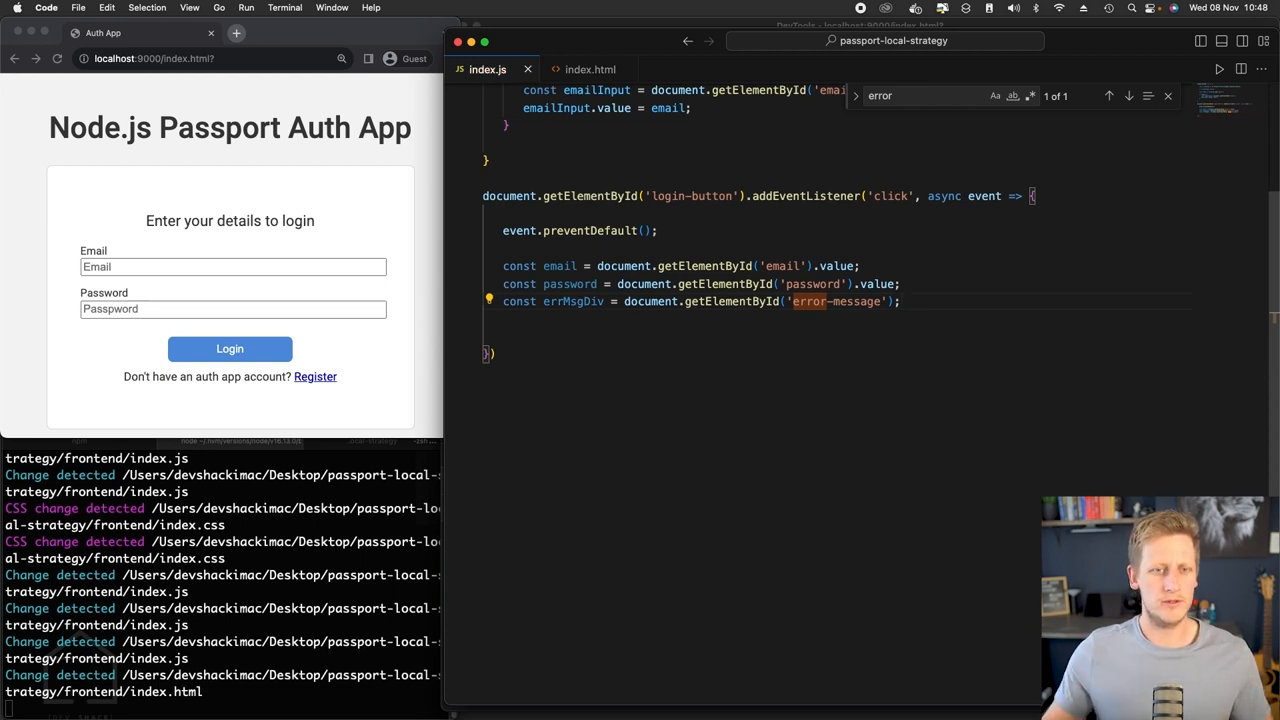
text(debugg)
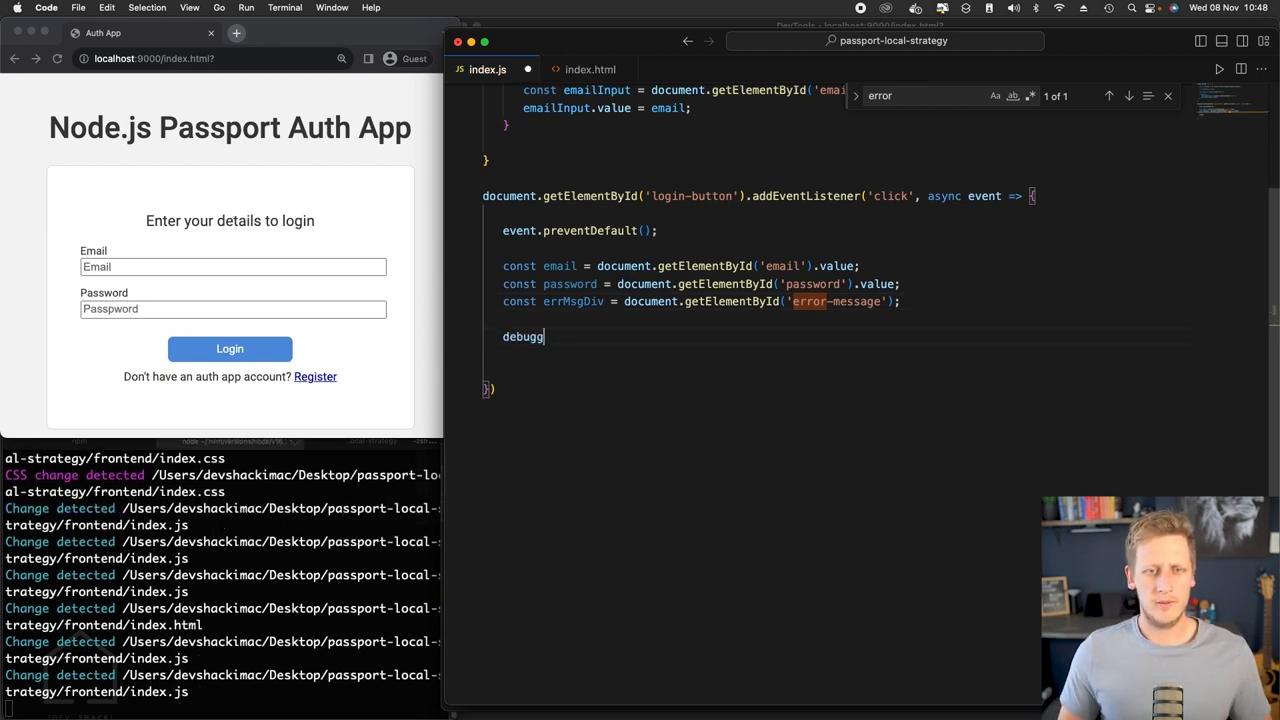
text(er)
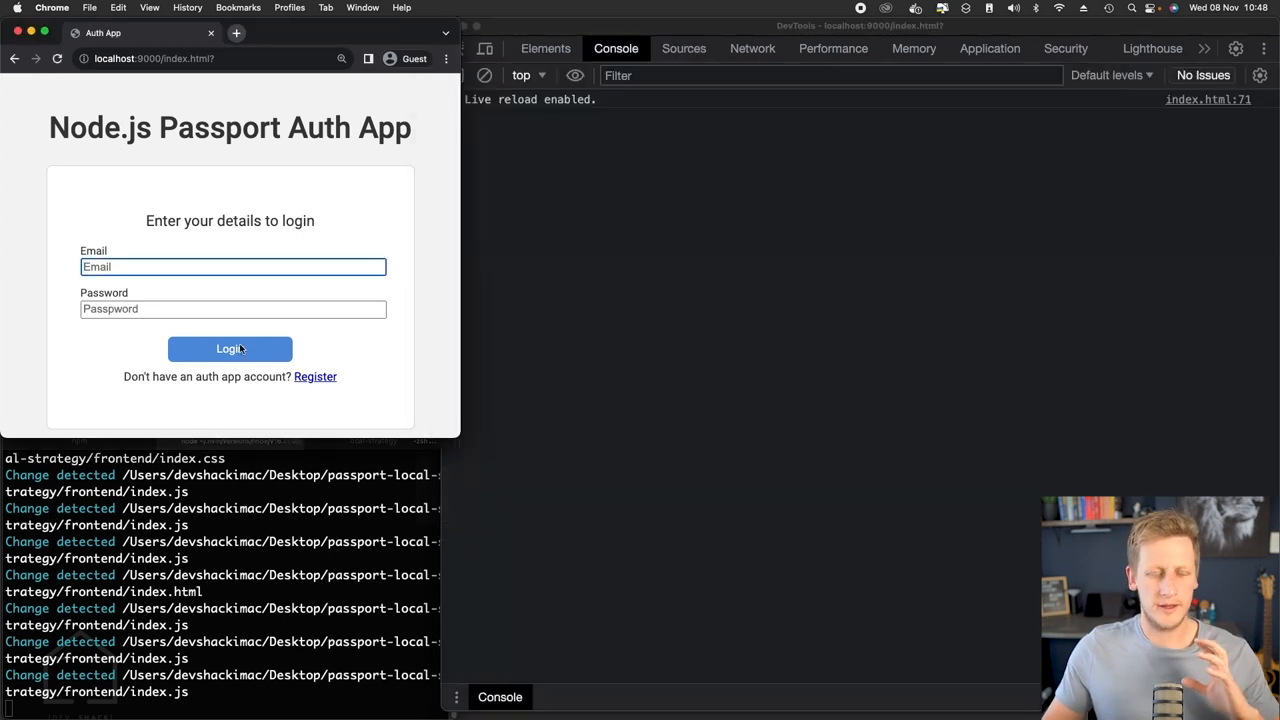
- Submit the empty form, inspect the paused Scope variables, then resume script execution
click(229, 348)
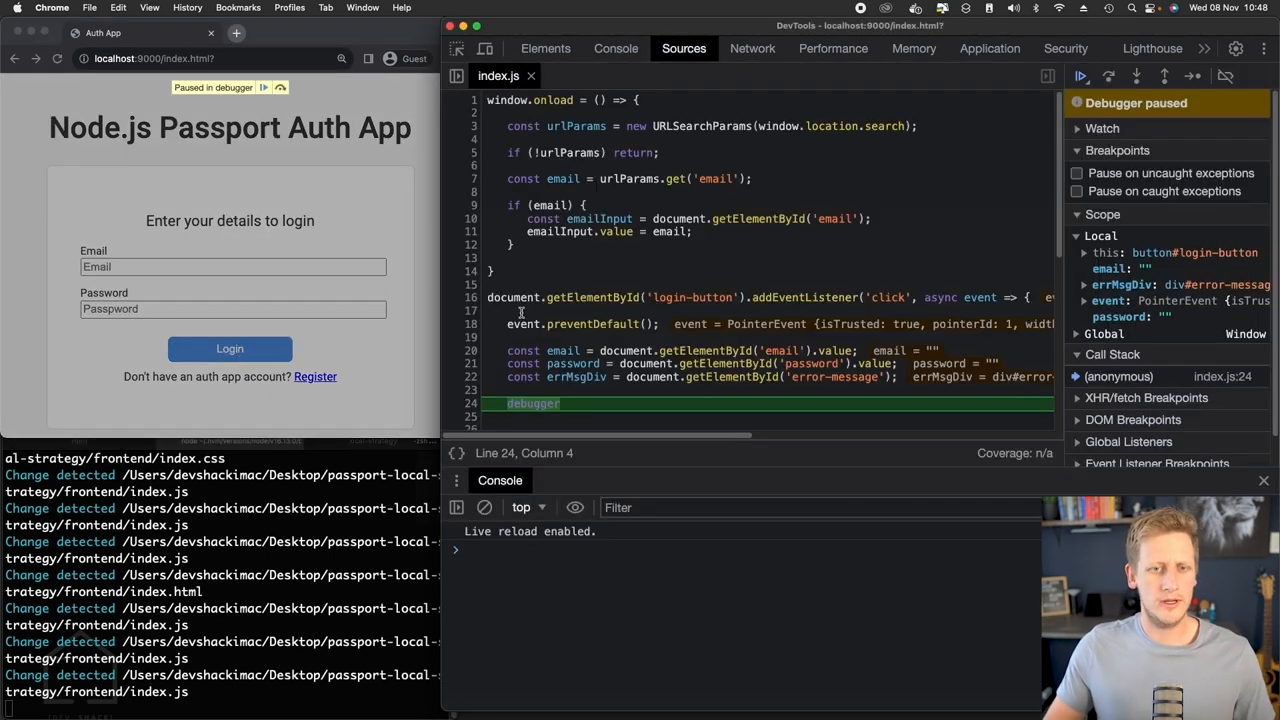
scroll(down, 3)
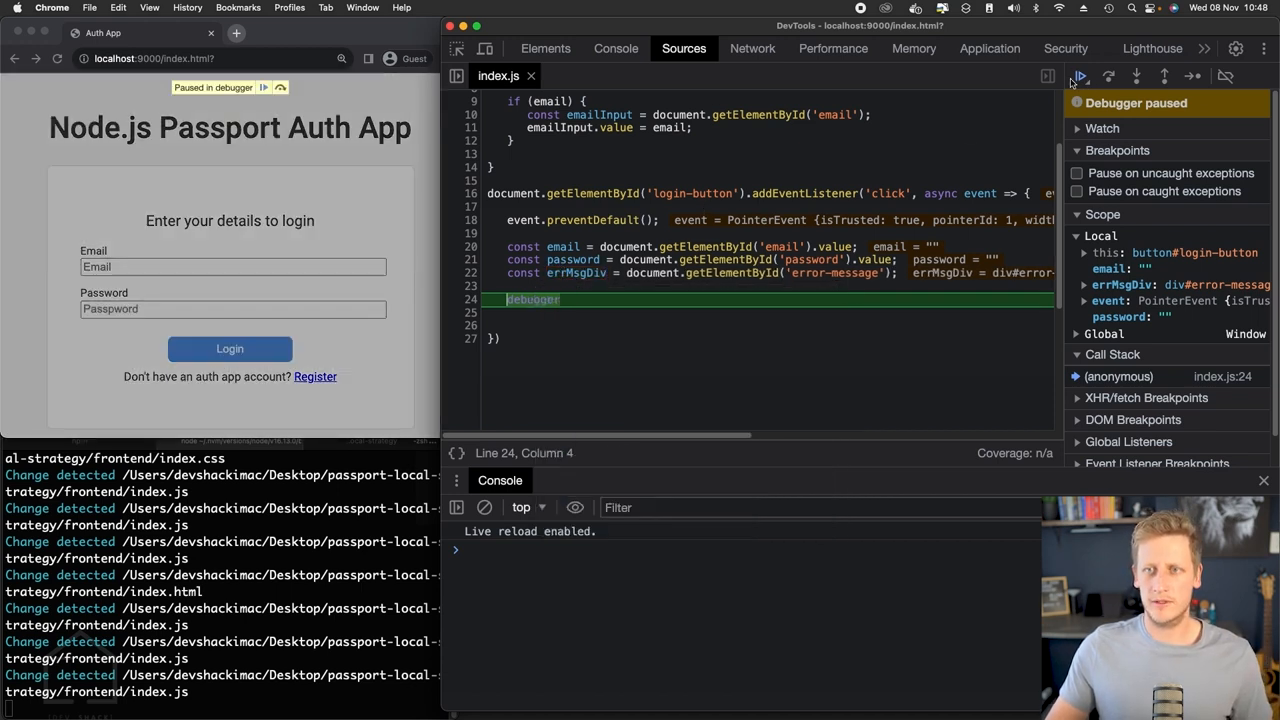
click(1080, 76)
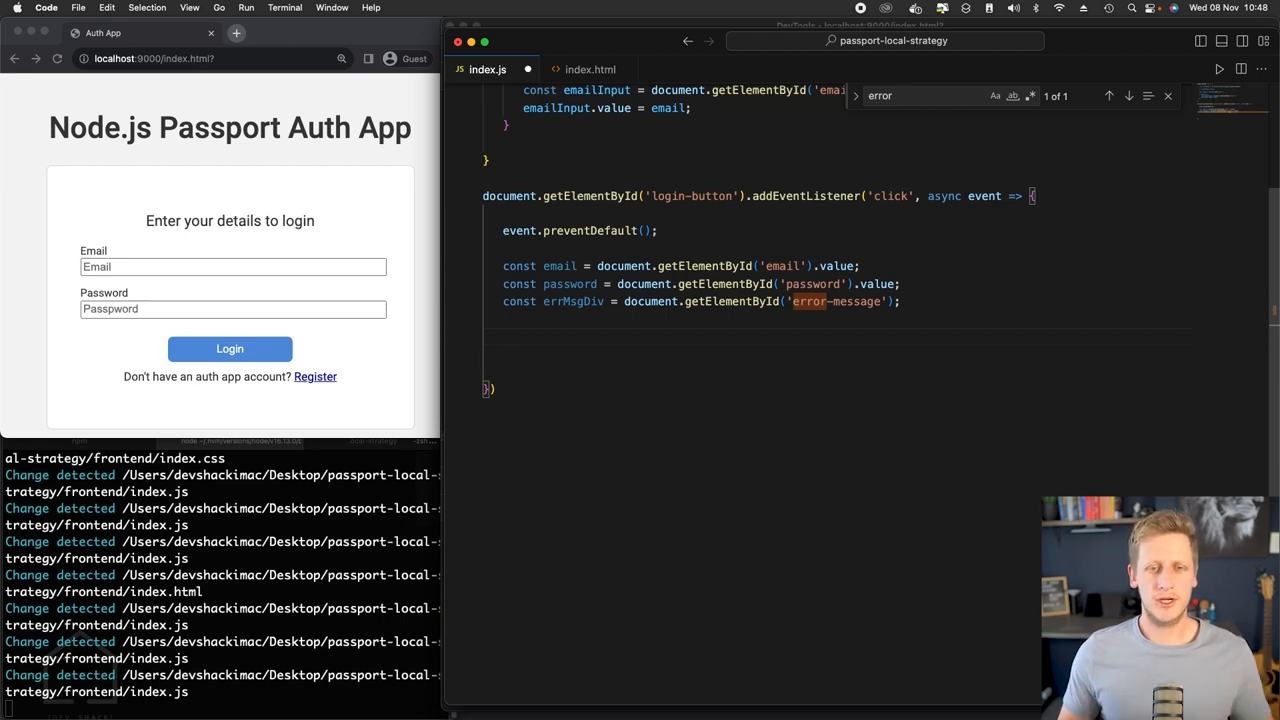
- Add if (!email || !password) setting errMsgDiv.innerHTML to 'Incomplete form. All fields required', then return; test by submitting the empty login form
text(if)
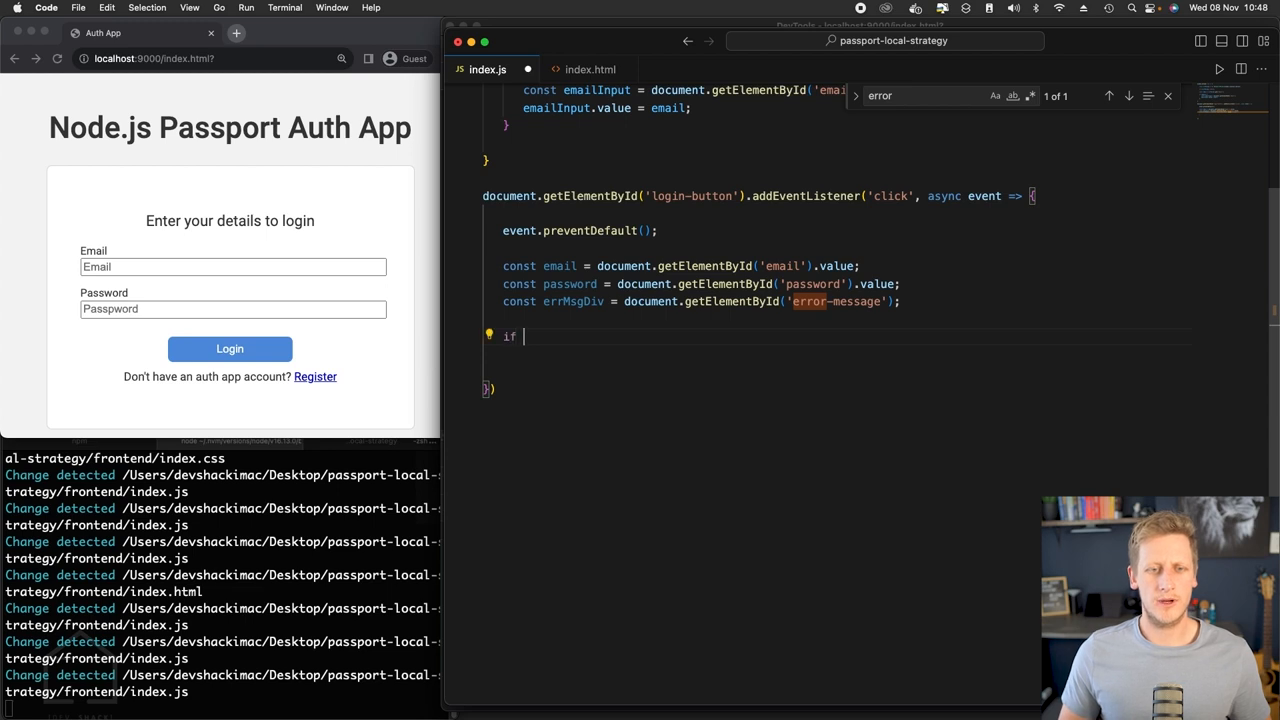
text((!email)
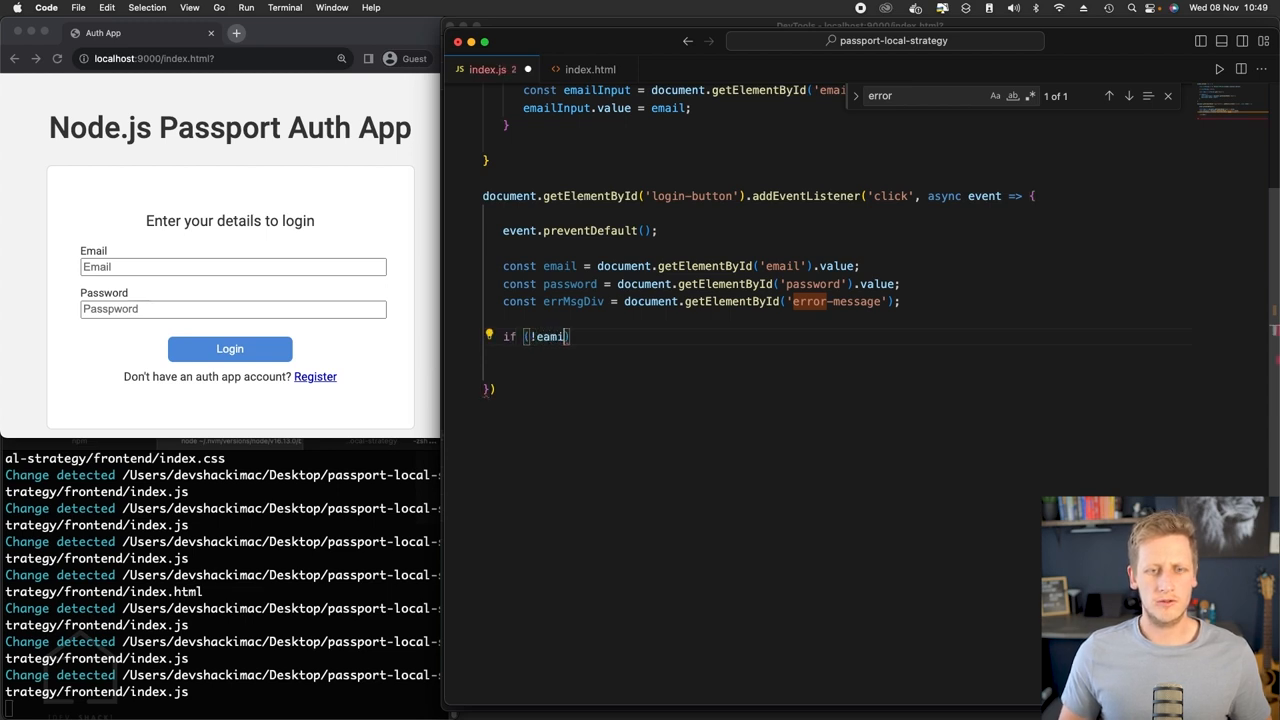
text(l ||)
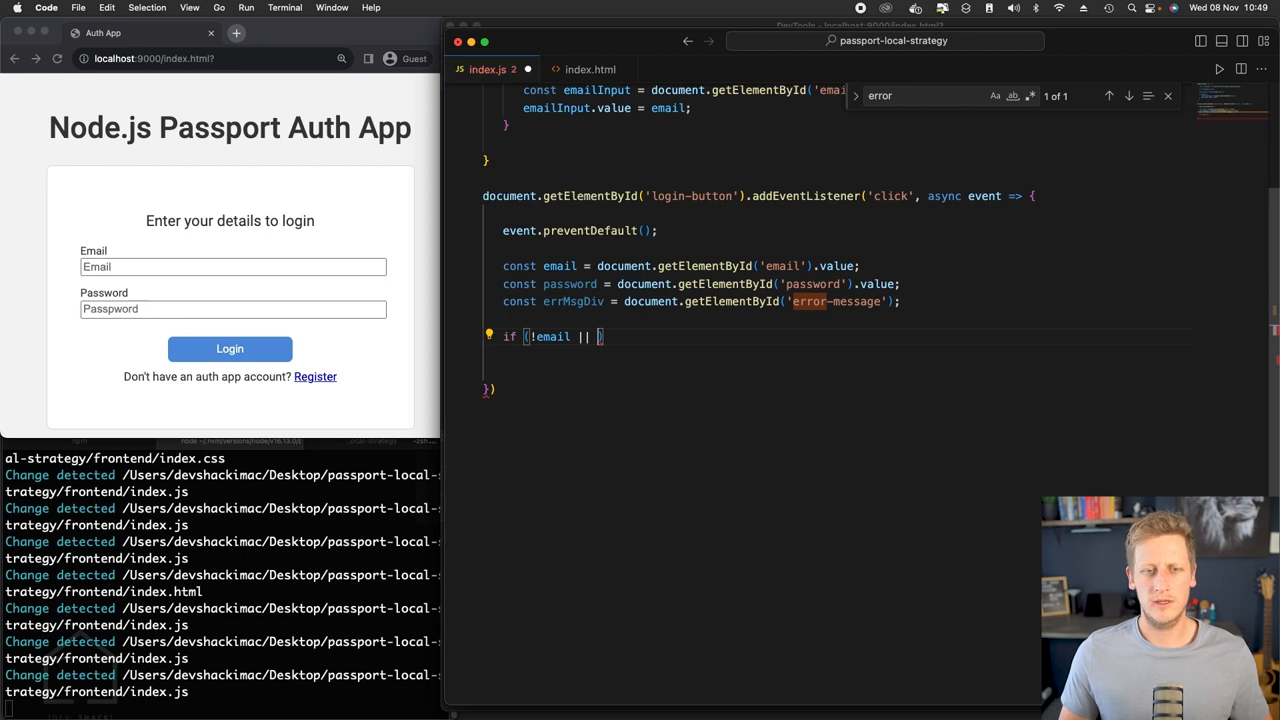
text(!password) {)
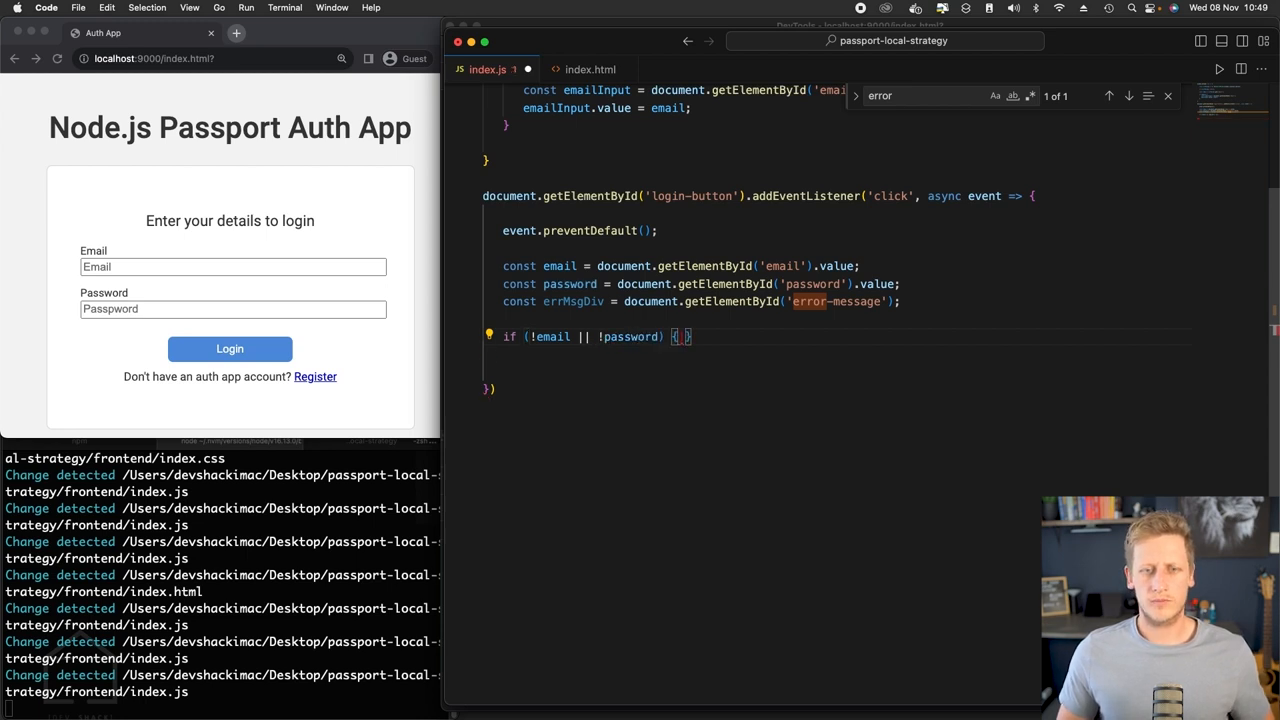
text(errMsgD)
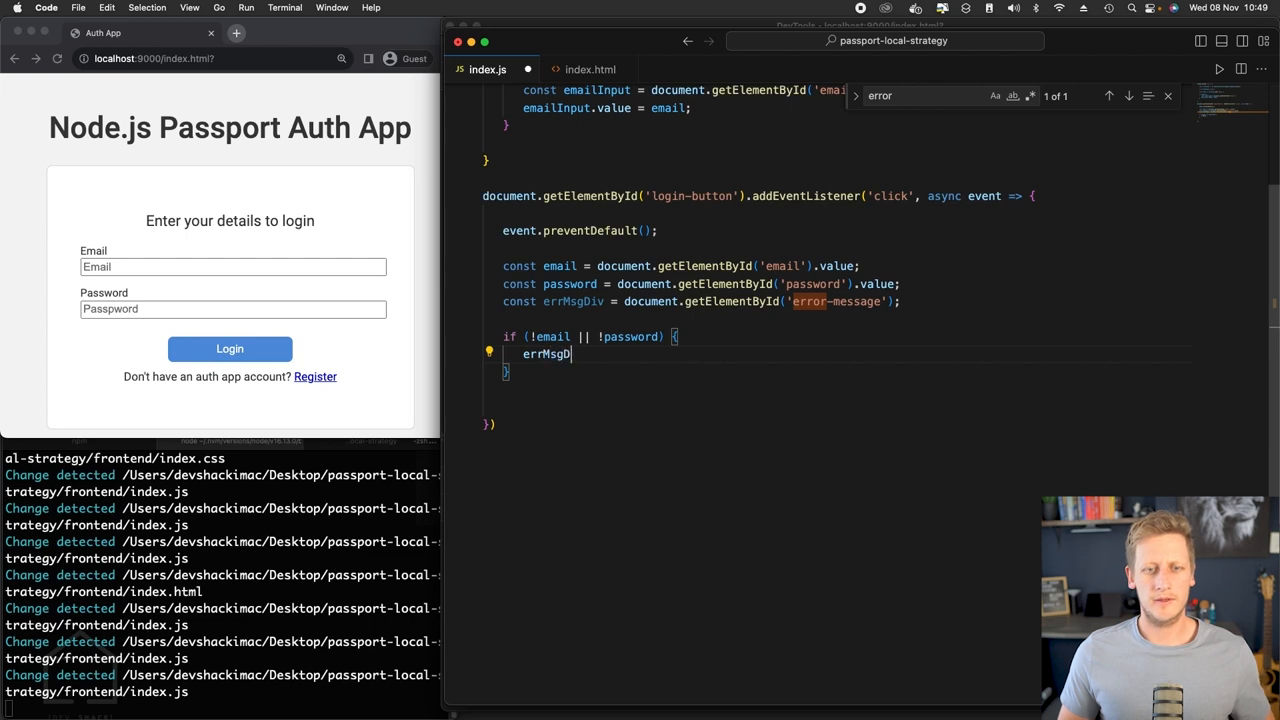
text(.innerHTML =)
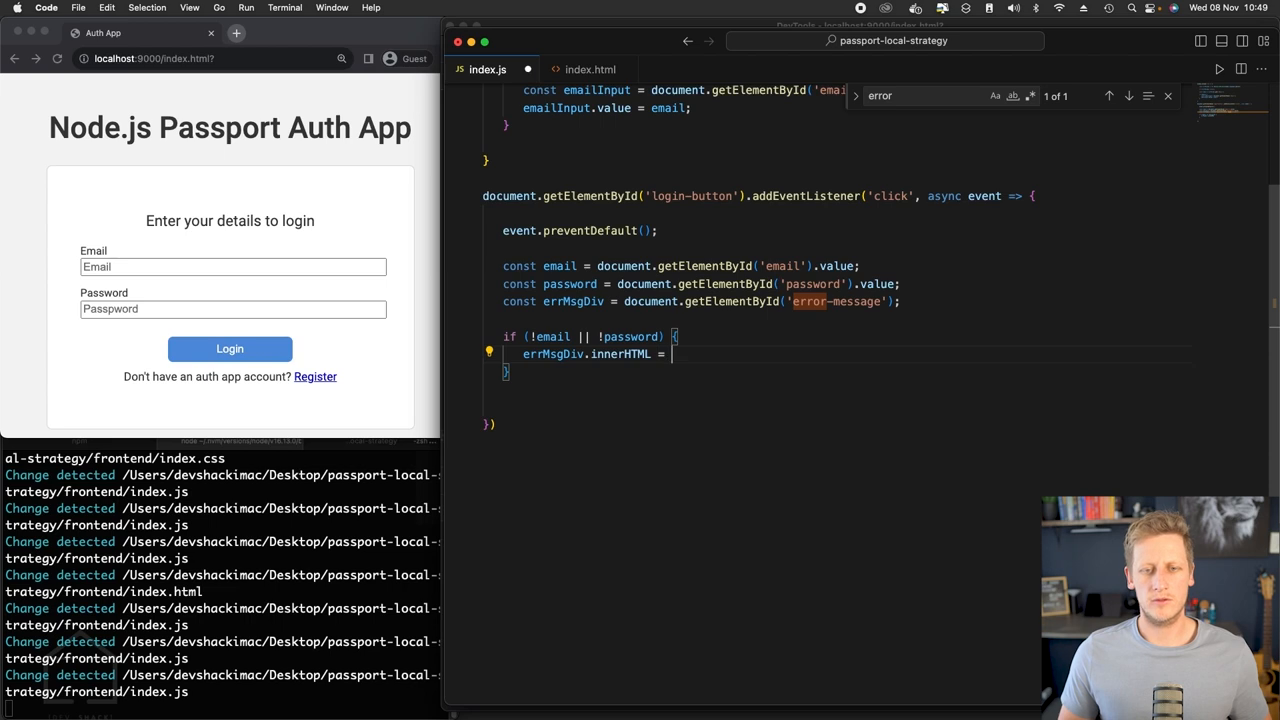
text('I)
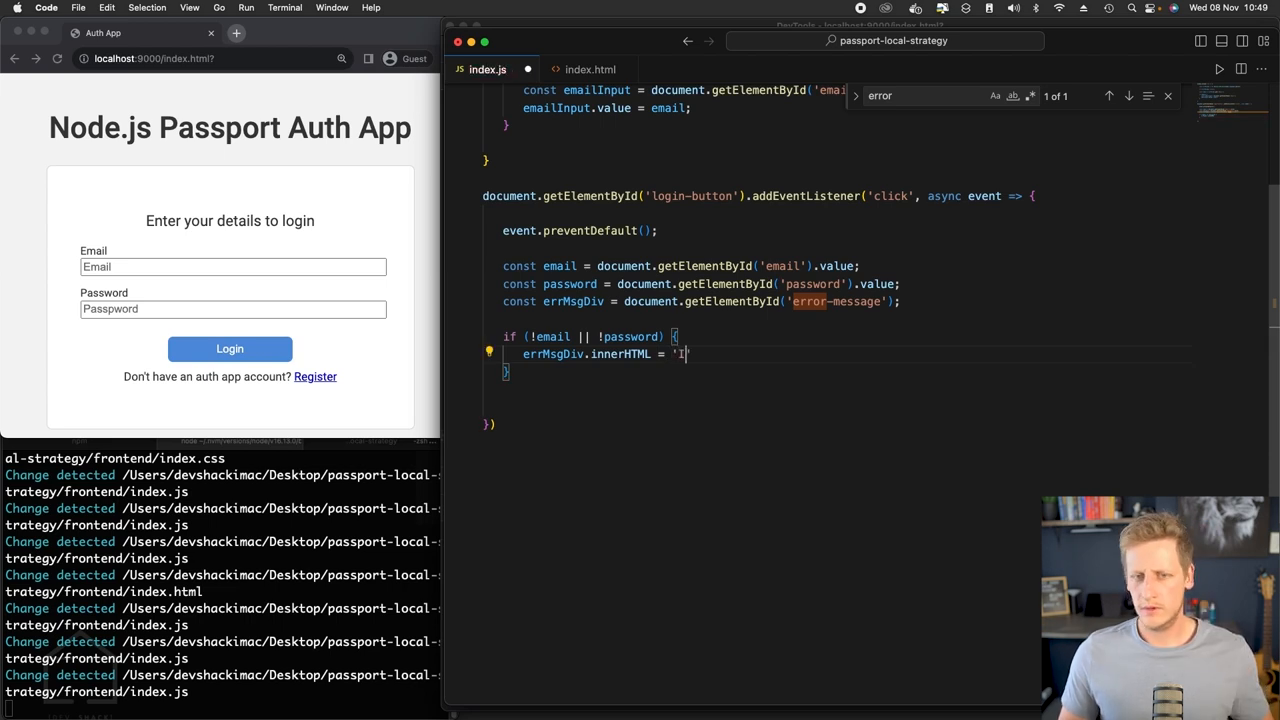
text(Incompl)
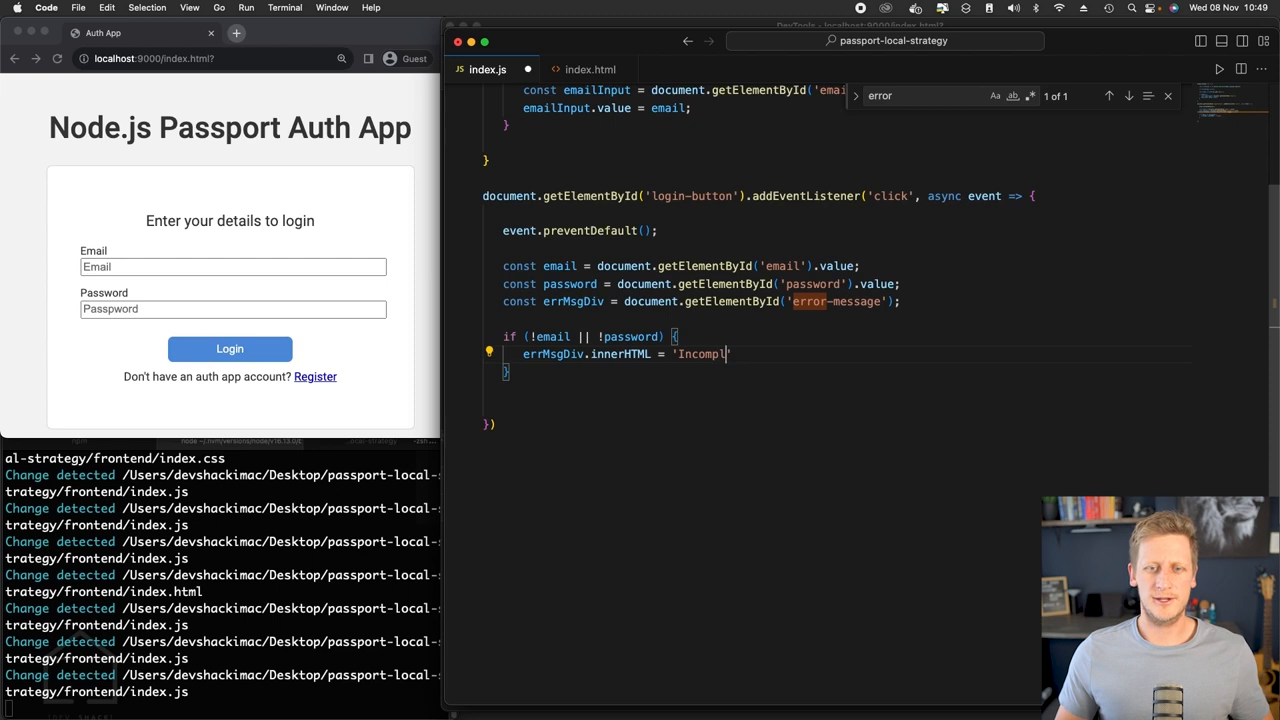
text(ete form. A)
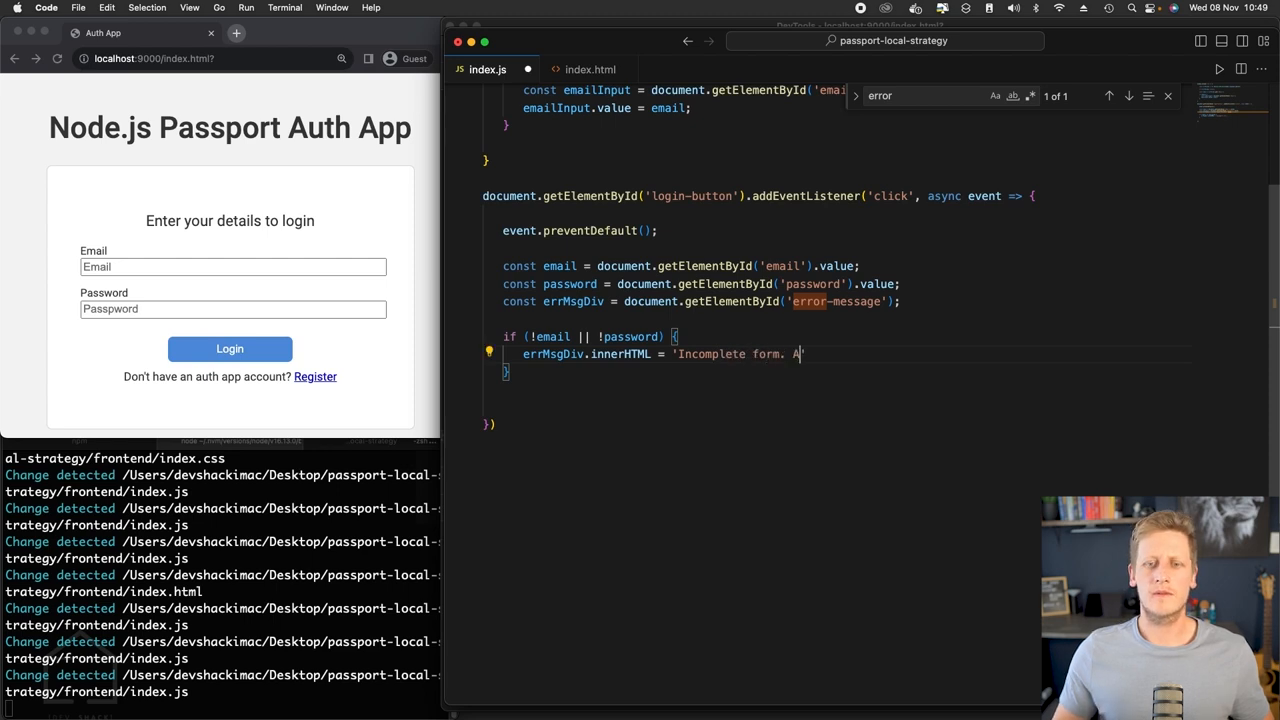
text(ll fields required)
text(retu)
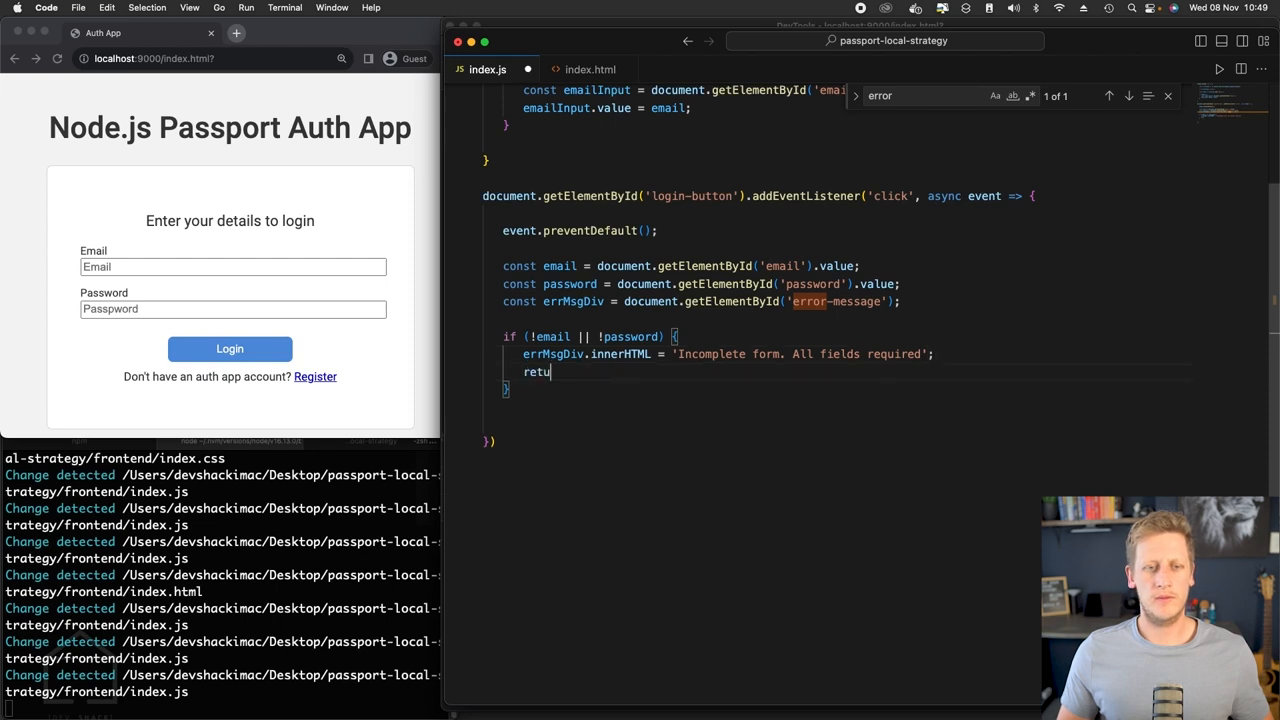
text(rn;)
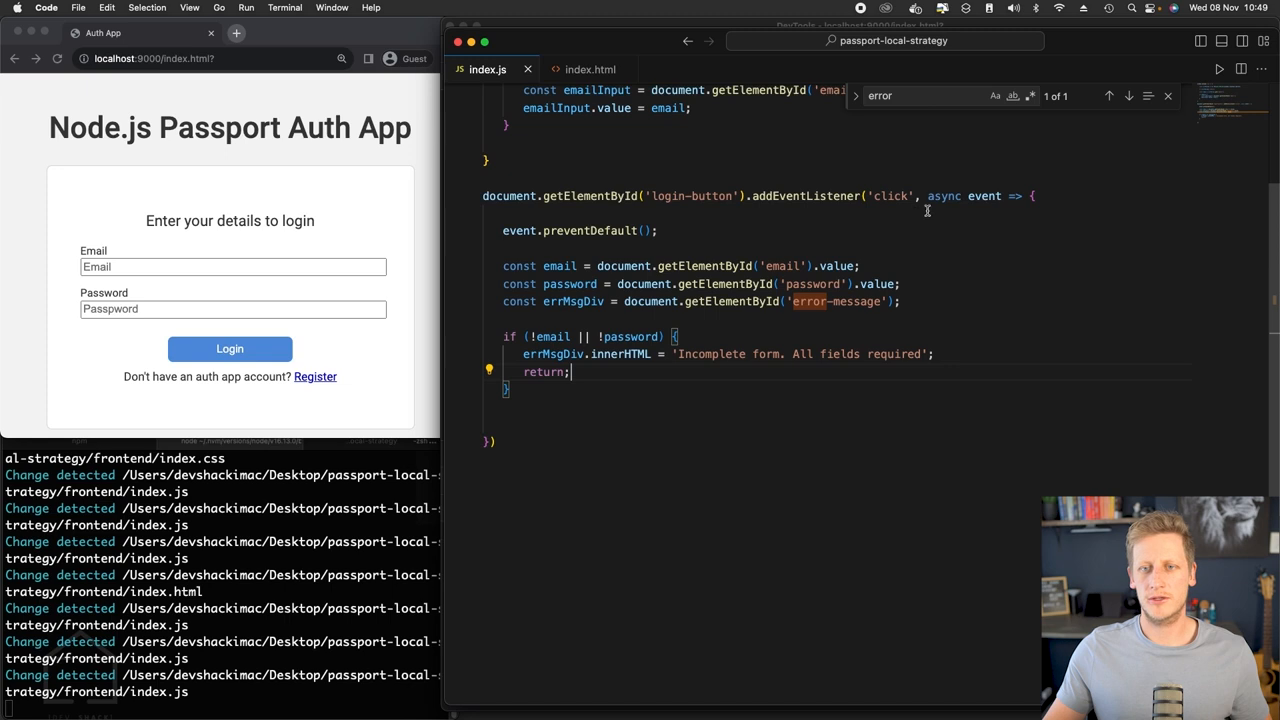
mouse_move(833, 386)
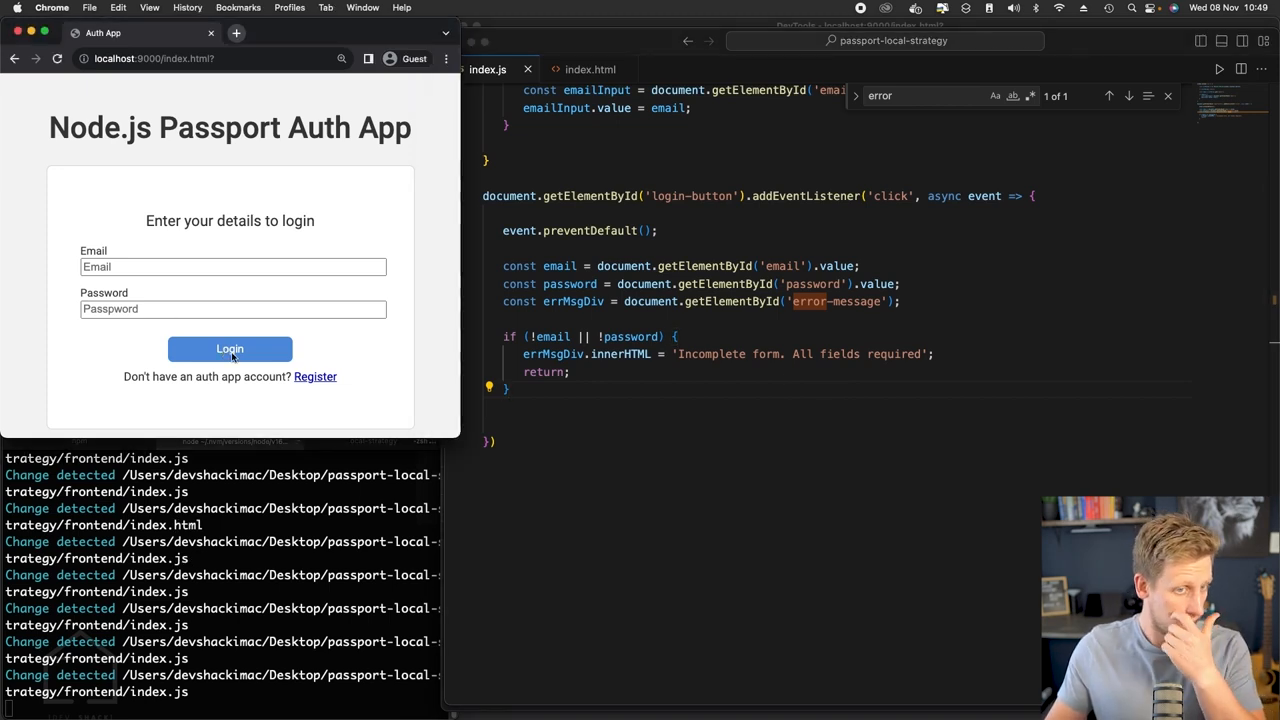
click(229, 348)
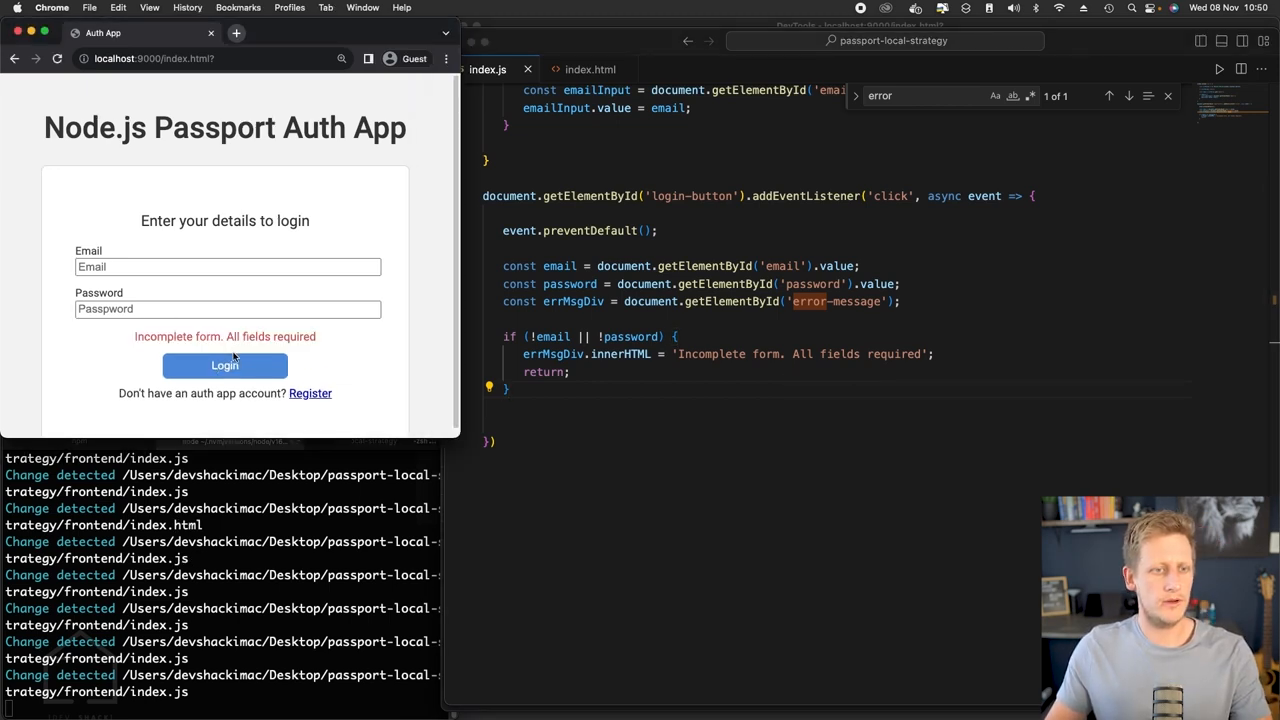